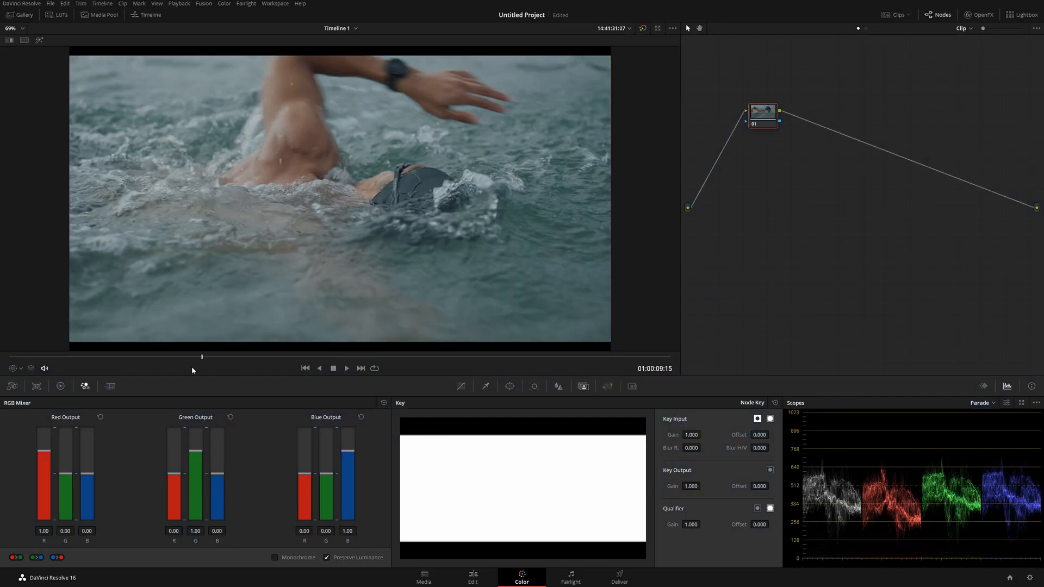
Step: Pause the swimmer clip on a frame showing his face and show its Camera Raw settings
{"action": "left_click", "coordinate": [345, 368]}
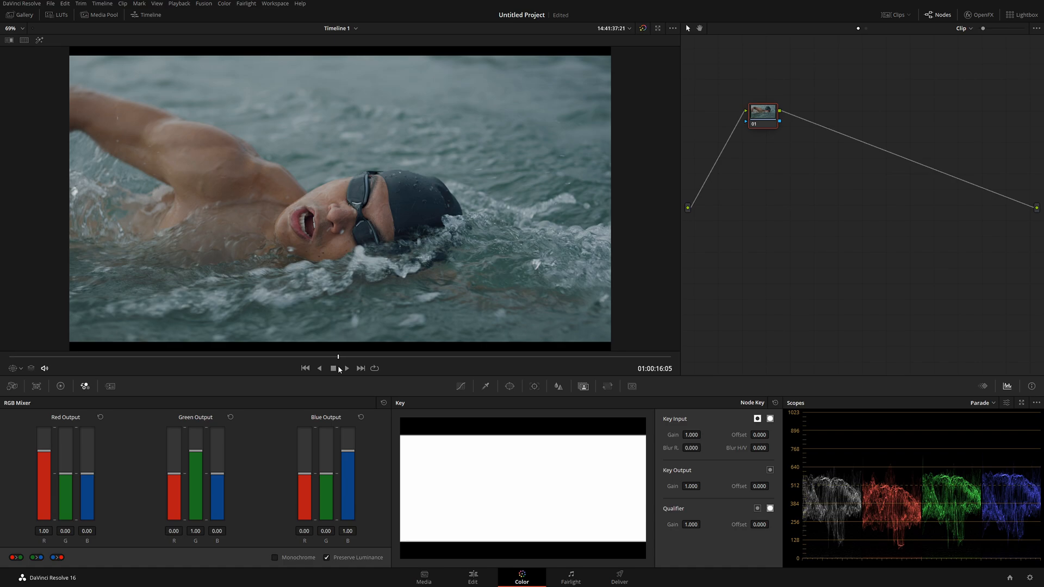
{"action": "mouse_move", "coordinate": [339, 340]}
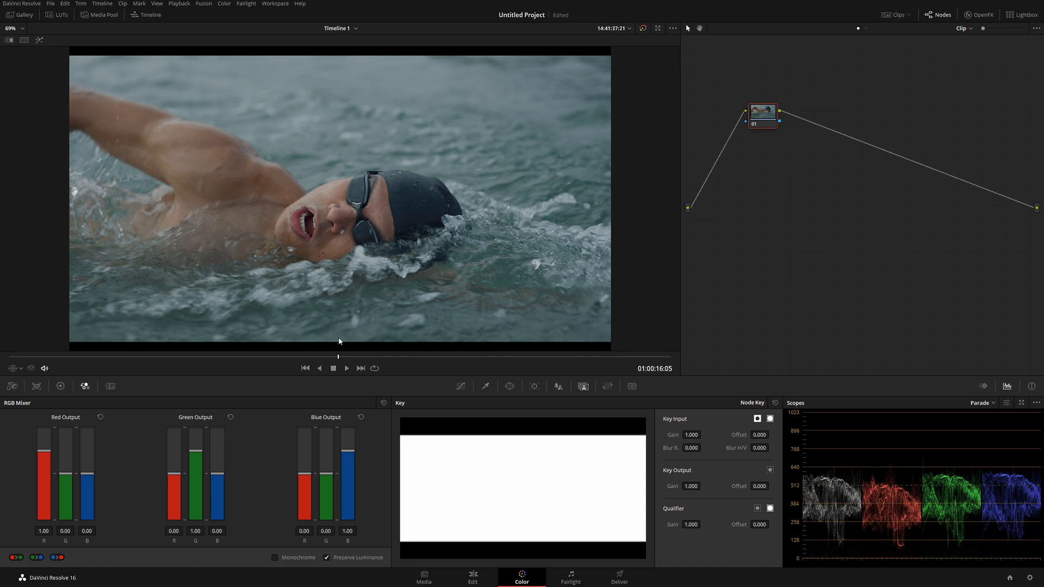
{"action": "mouse_move", "coordinate": [61, 302]}
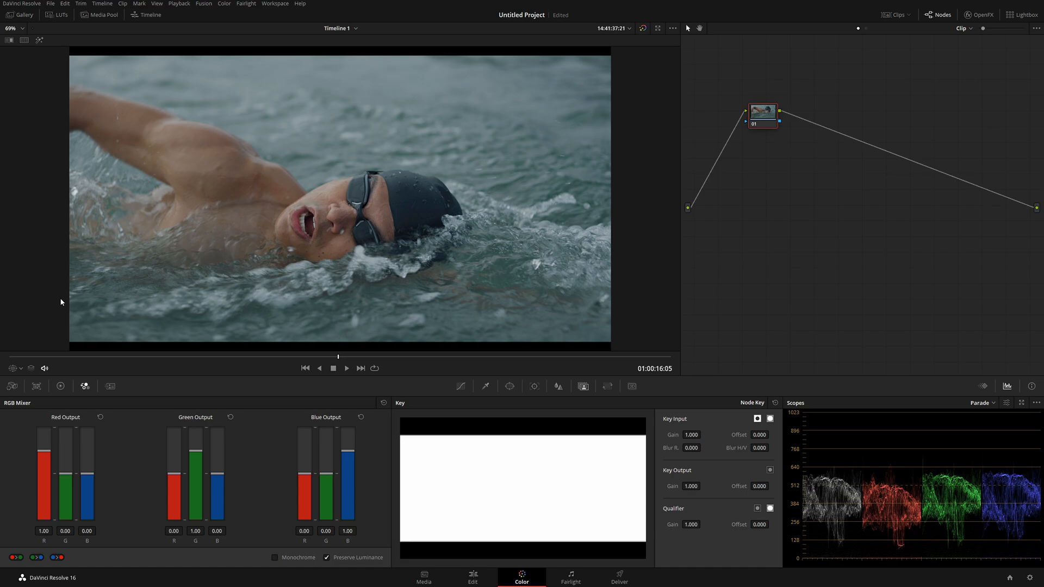
{"action": "left_click", "coordinate": [12, 386]}
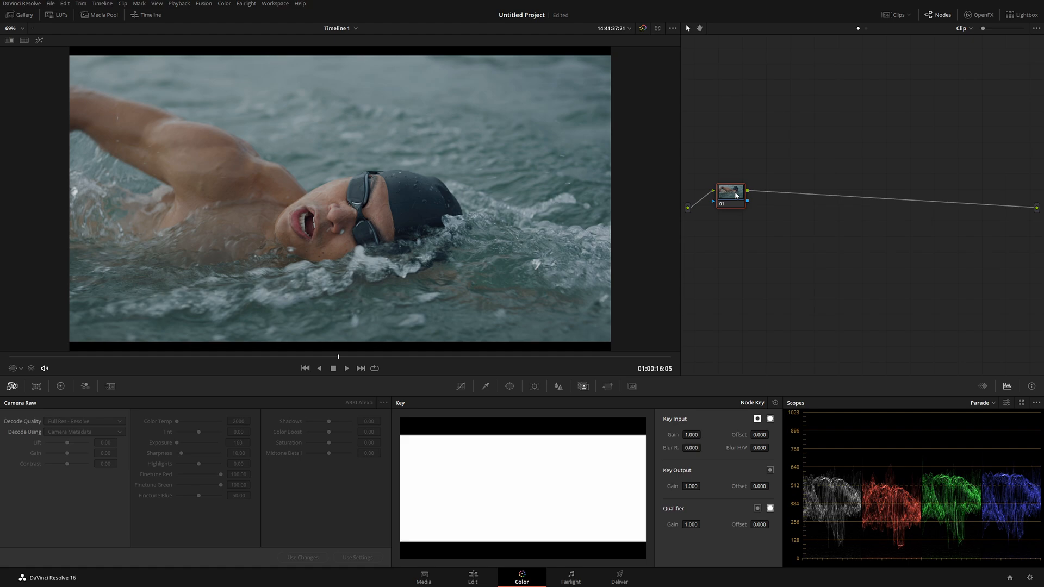
{"action": "mouse_move", "coordinate": [779, 231]}
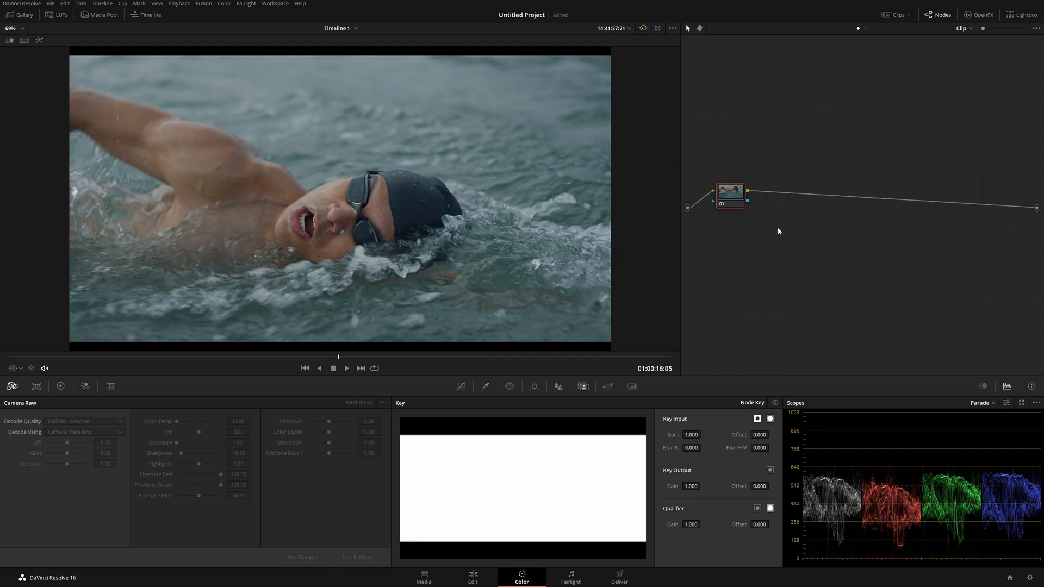
Step: Add a serial node labelled XP / CNT and raise its Contrast to 1.222 in Color Wheels
{"action": "key", "text": "alt+s"}
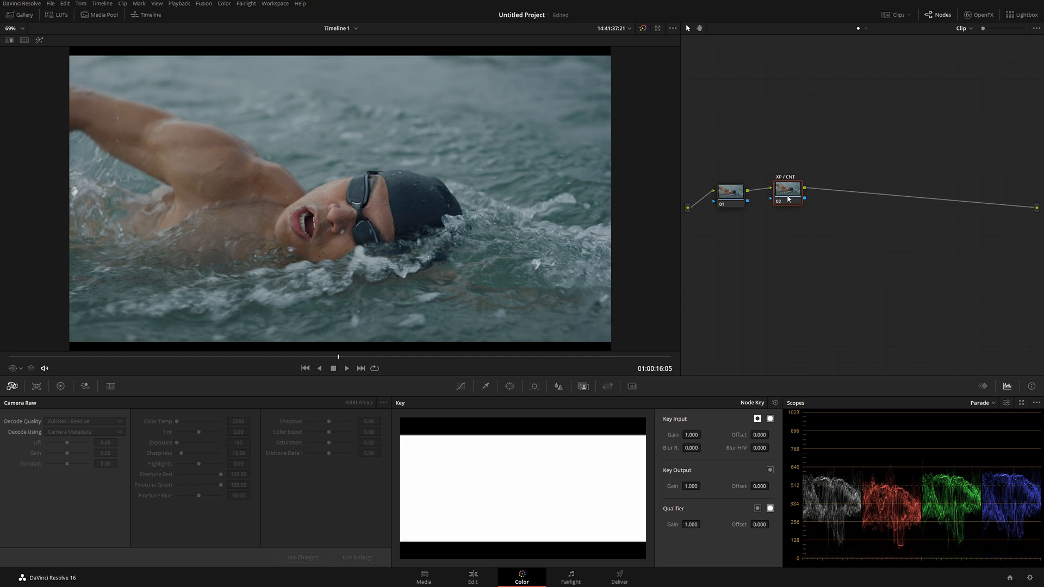
{"action": "mouse_move", "coordinate": [817, 367]}
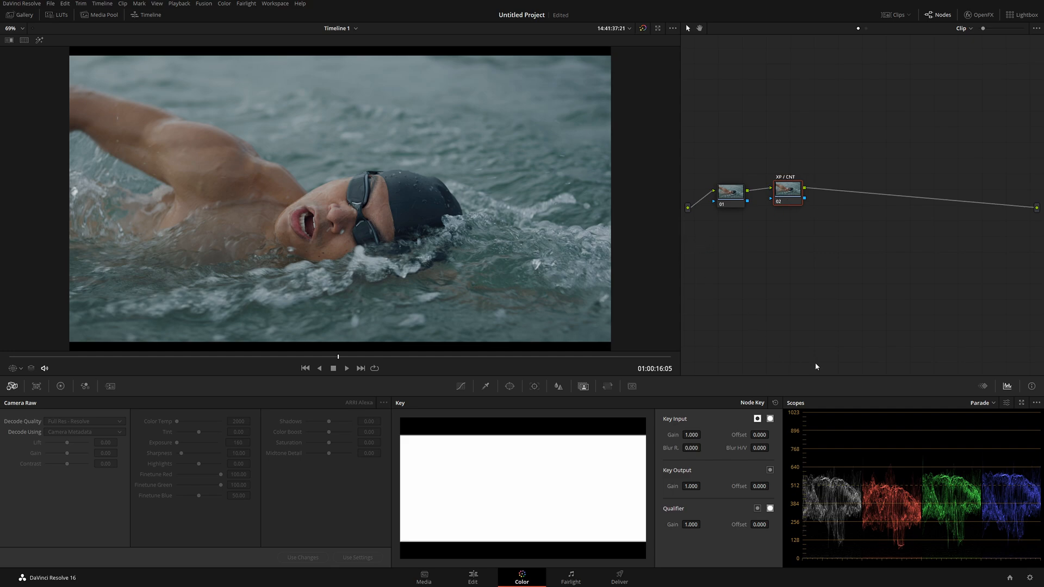
{"action": "left_click", "coordinate": [35, 386]}
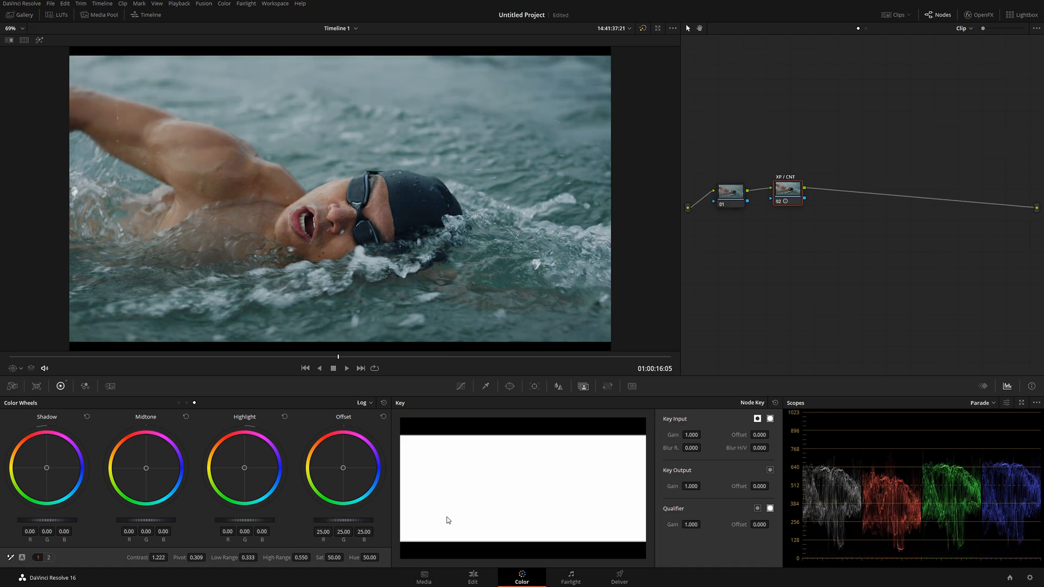
{"action": "left_click", "coordinate": [346, 367]}
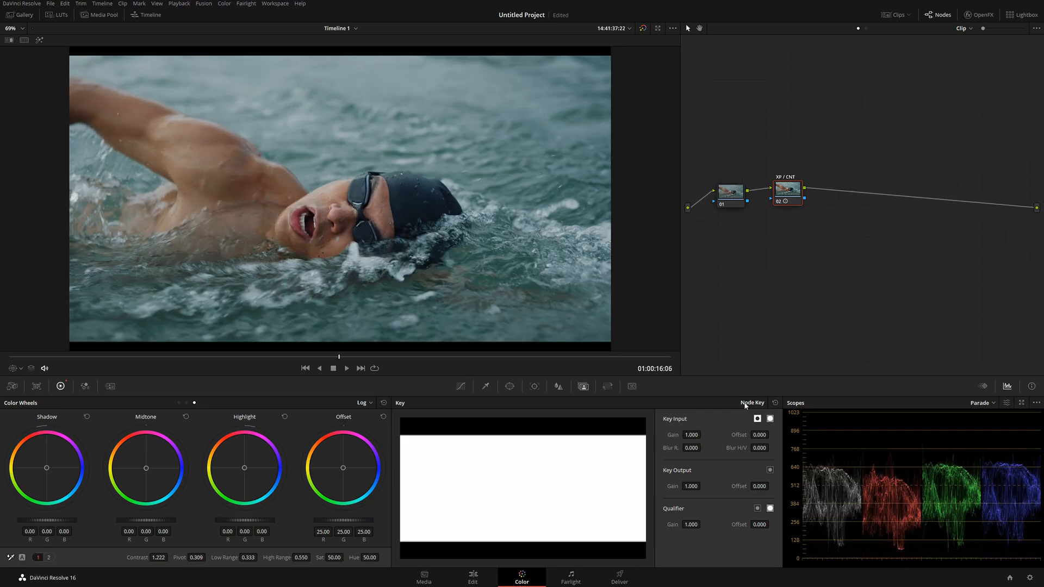
{"action": "mouse_move", "coordinate": [930, 513]}
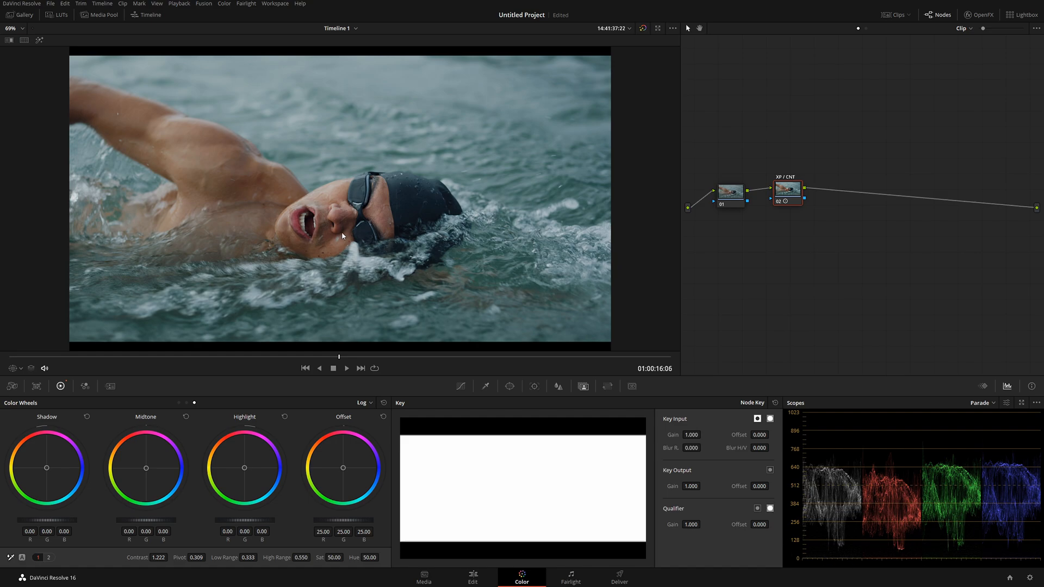
{"action": "mouse_move", "coordinate": [313, 227]}
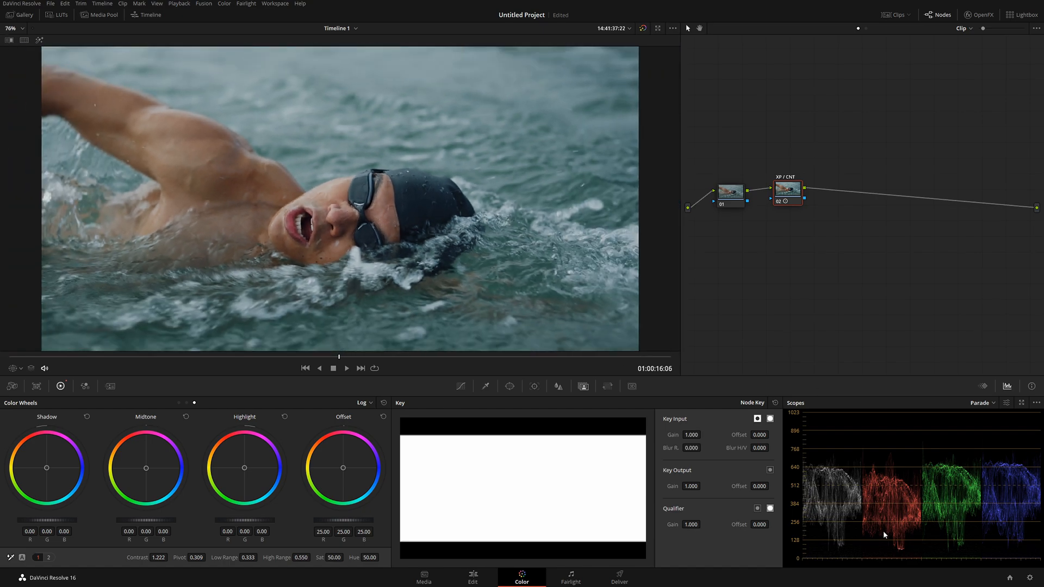
{"action": "mouse_move", "coordinate": [648, 336]}
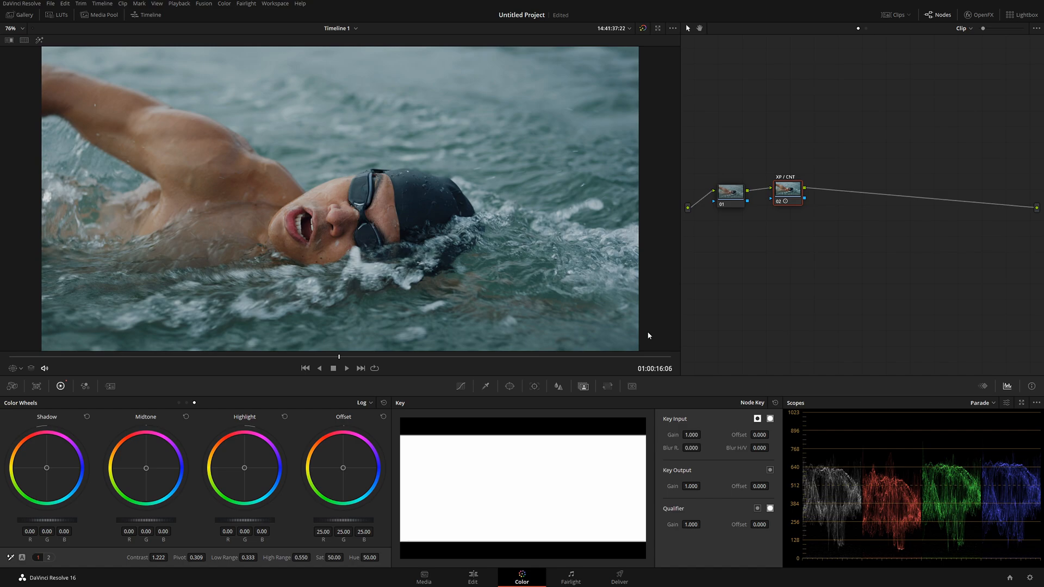
{"action": "mouse_move", "coordinate": [799, 341]}
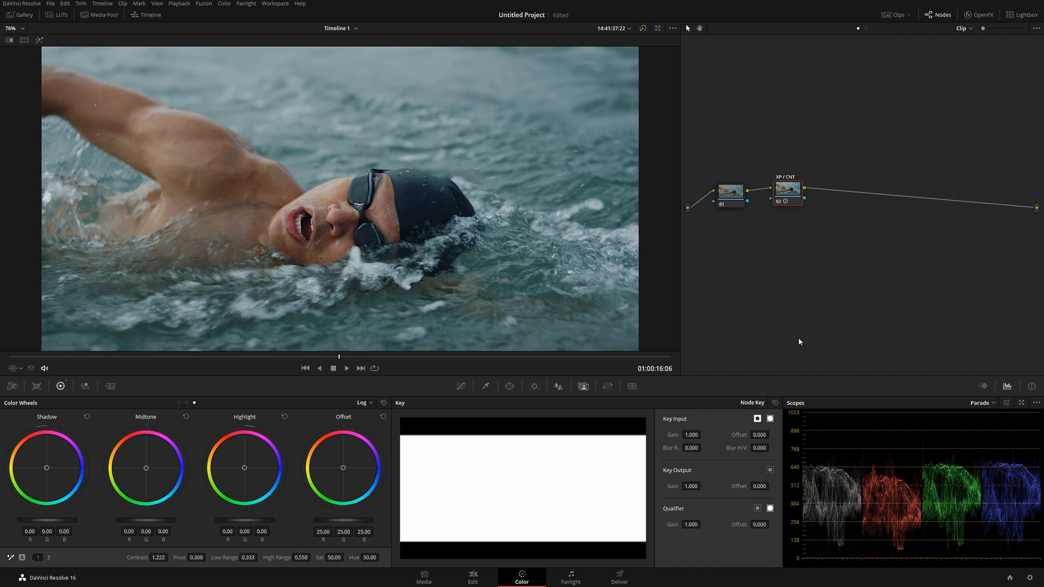
Step: Add node 03 after XP / CNT and give it the node label water
{"action": "left_click", "coordinate": [786, 192]}
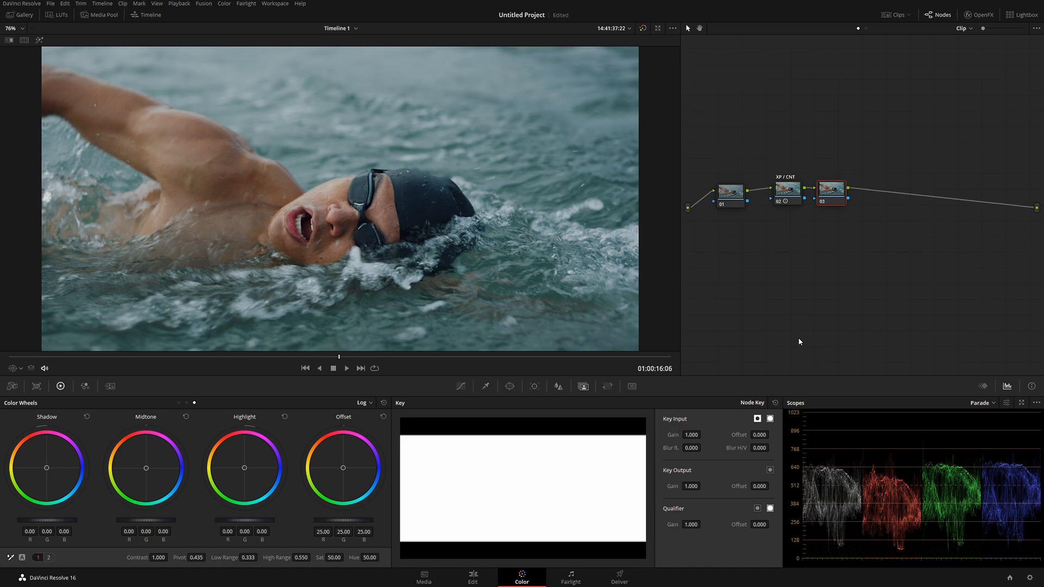
{"action": "right_click", "coordinate": [831, 194]}
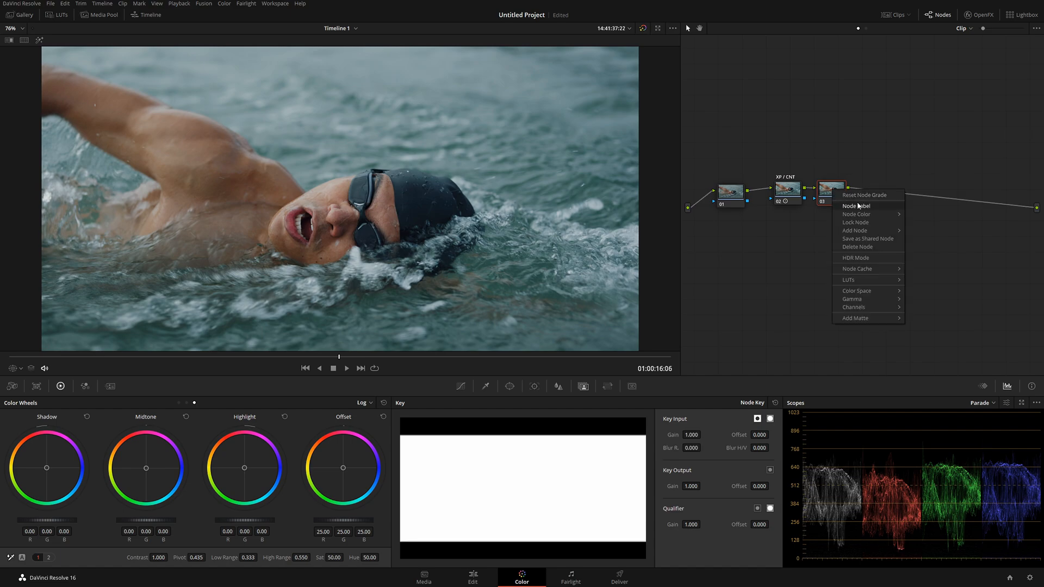
{"action": "left_click", "coordinate": [856, 205]}
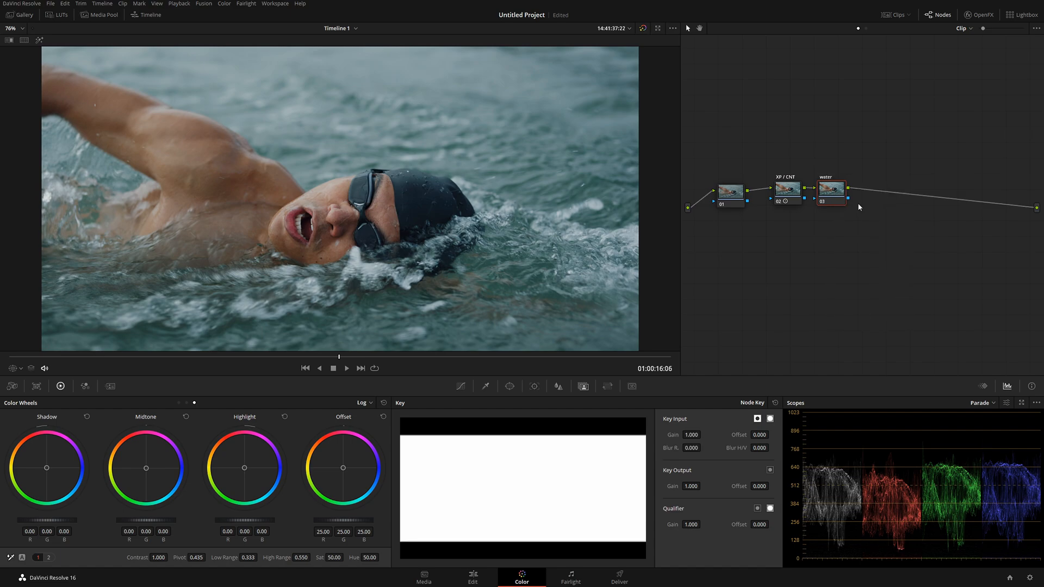
{"action": "mouse_move", "coordinate": [704, 254]}
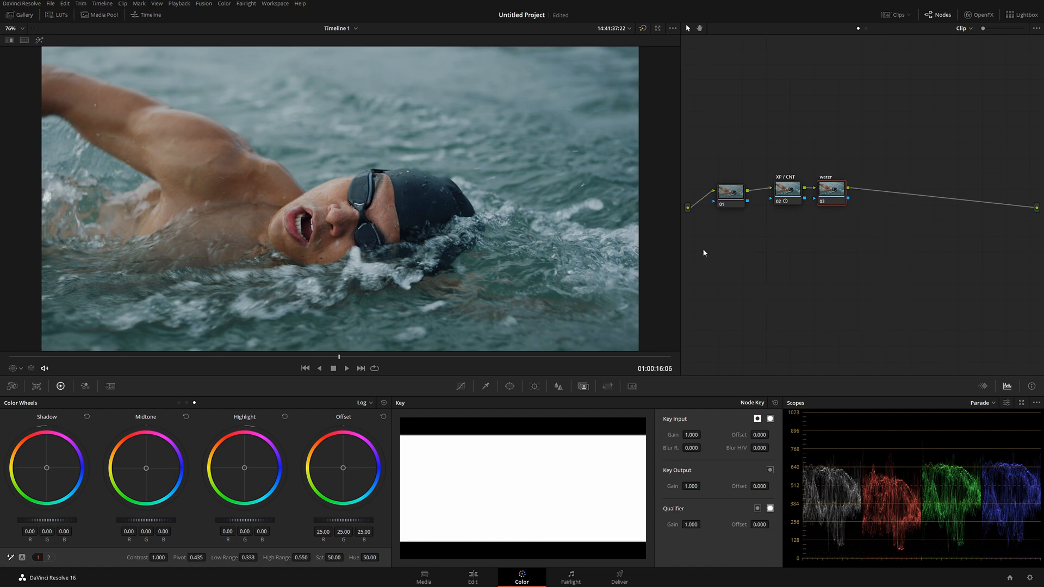
{"action": "mouse_move", "coordinate": [398, 258]}
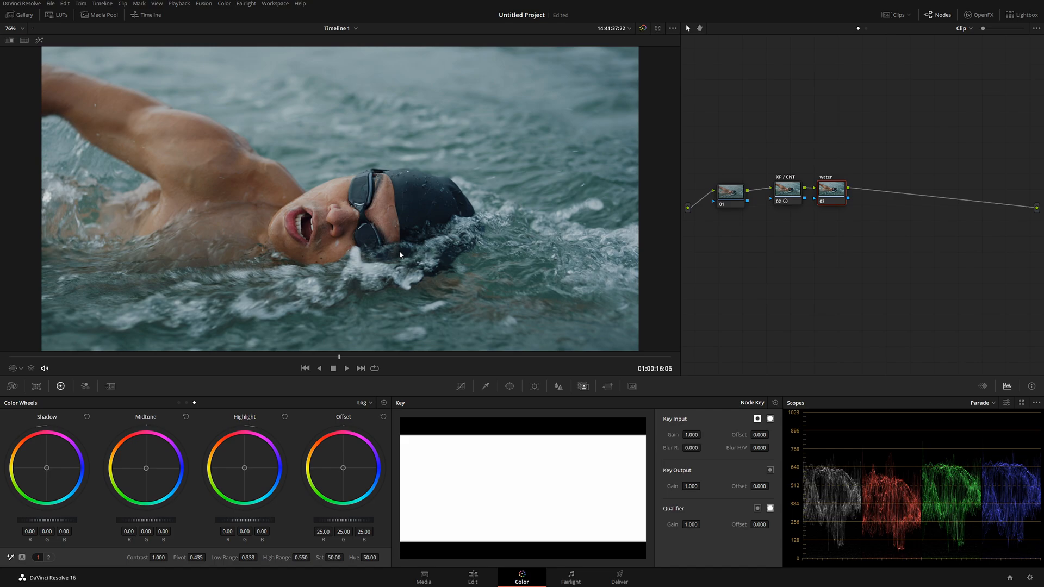
{"action": "mouse_move", "coordinate": [436, 251]}
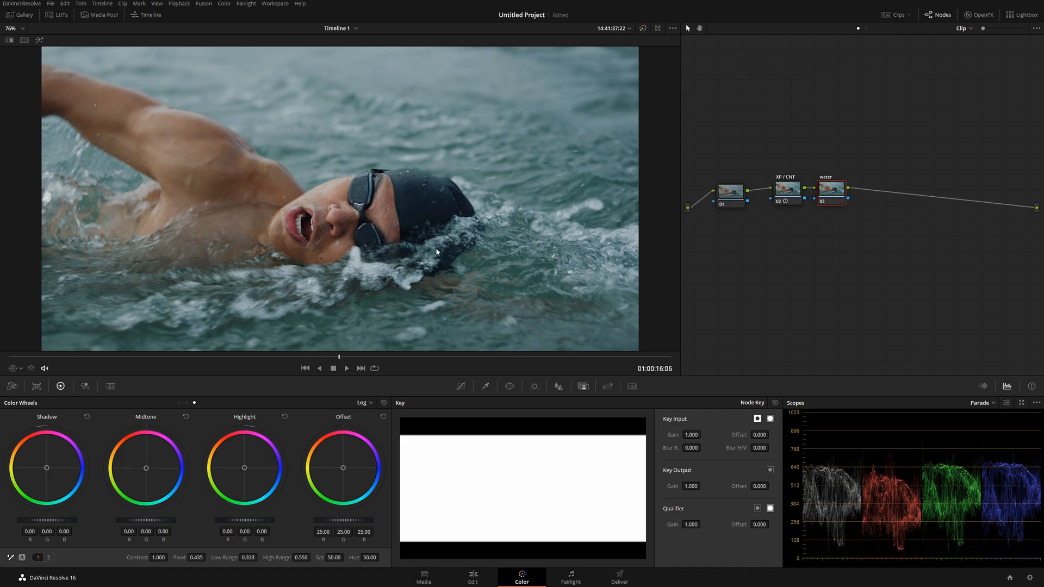
{"action": "mouse_move", "coordinate": [101, 301]}
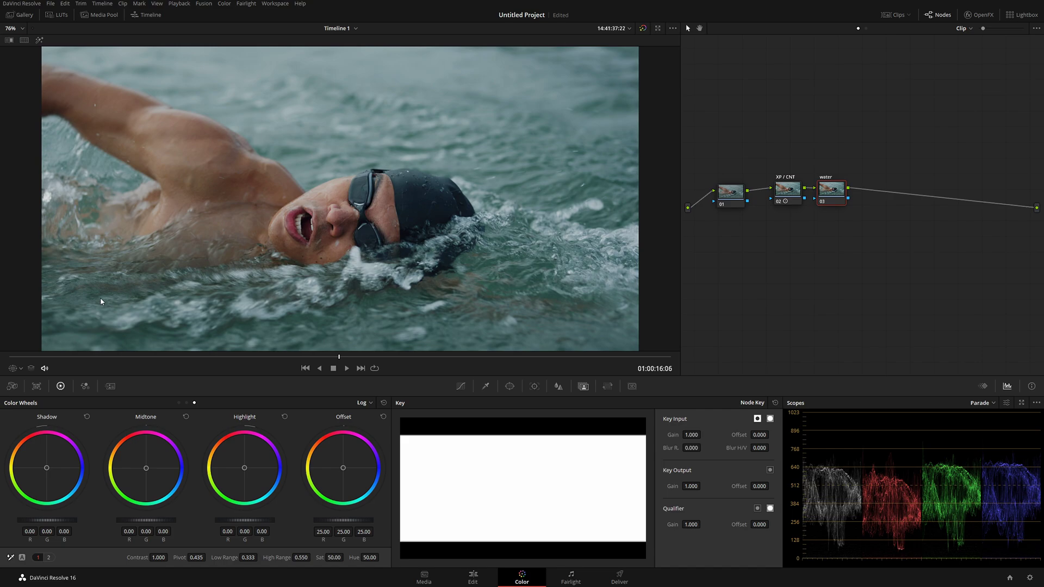
{"action": "mouse_move", "coordinate": [504, 289]}
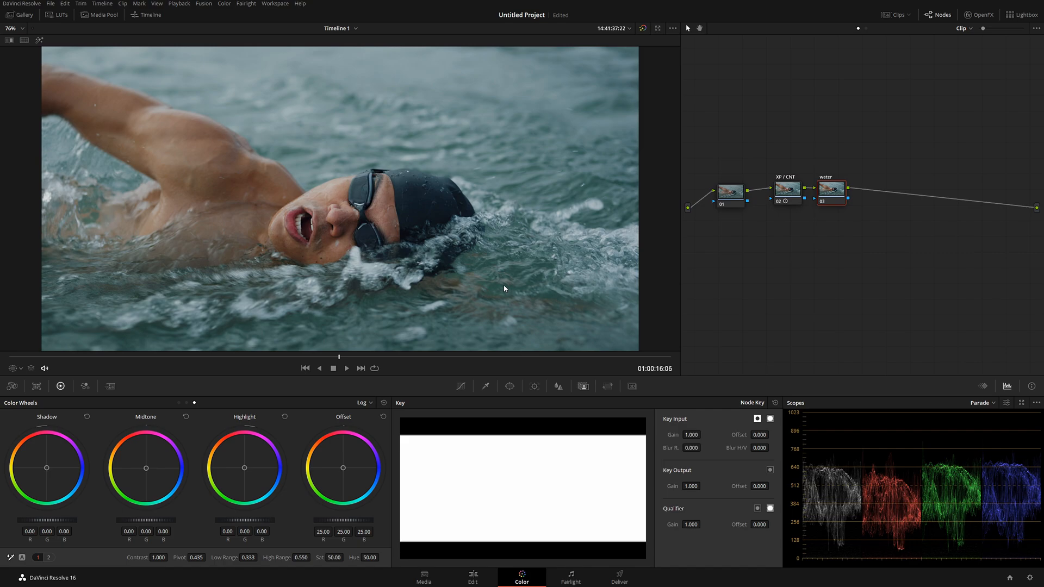
Step: Key the teal water in the water node with an HSL qualifier
{"action": "left_click", "coordinate": [485, 386]}
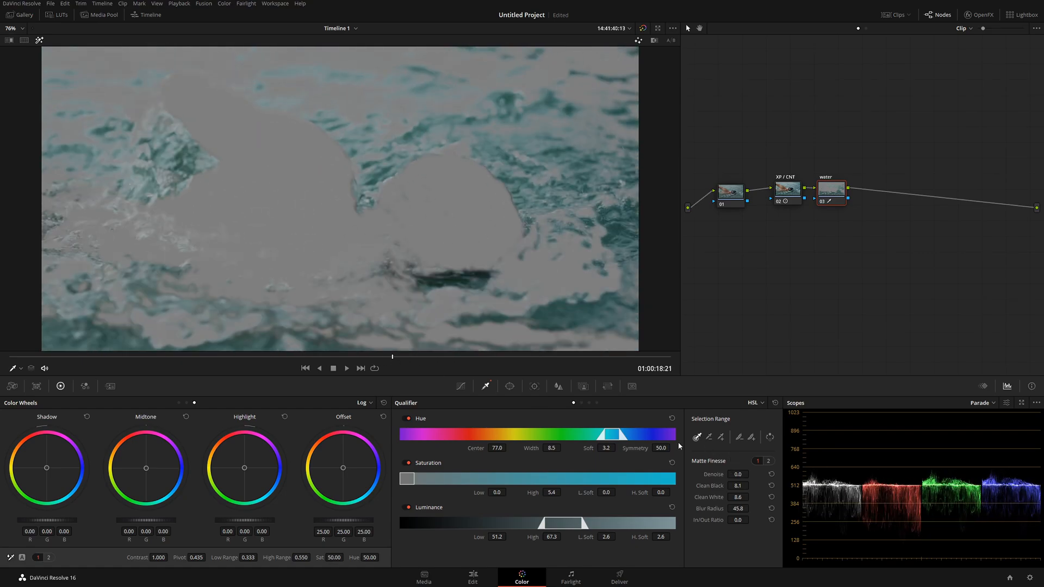
{"action": "mouse_move", "coordinate": [662, 415]}
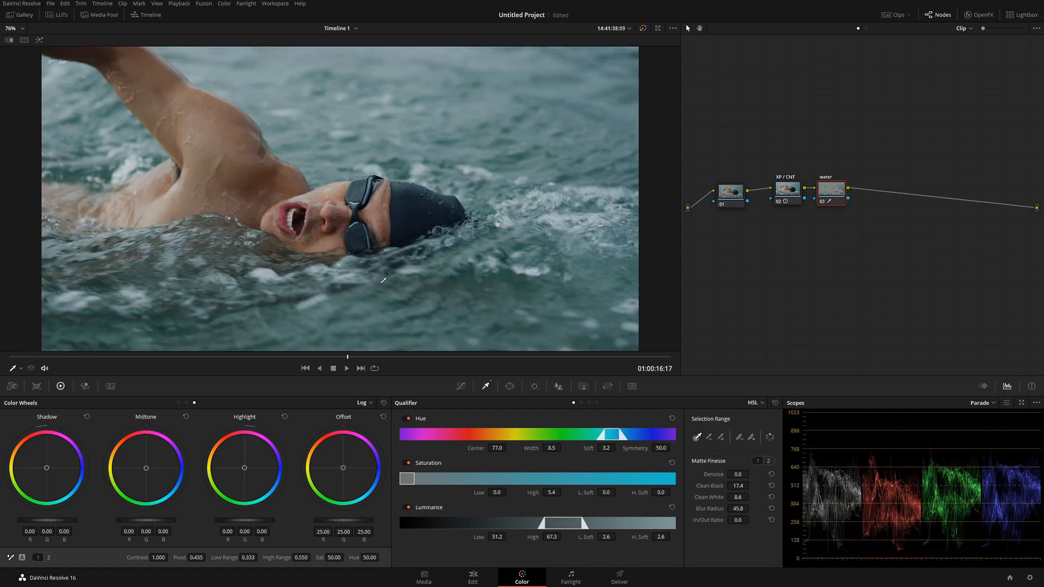
{"action": "mouse_move", "coordinate": [439, 407]}
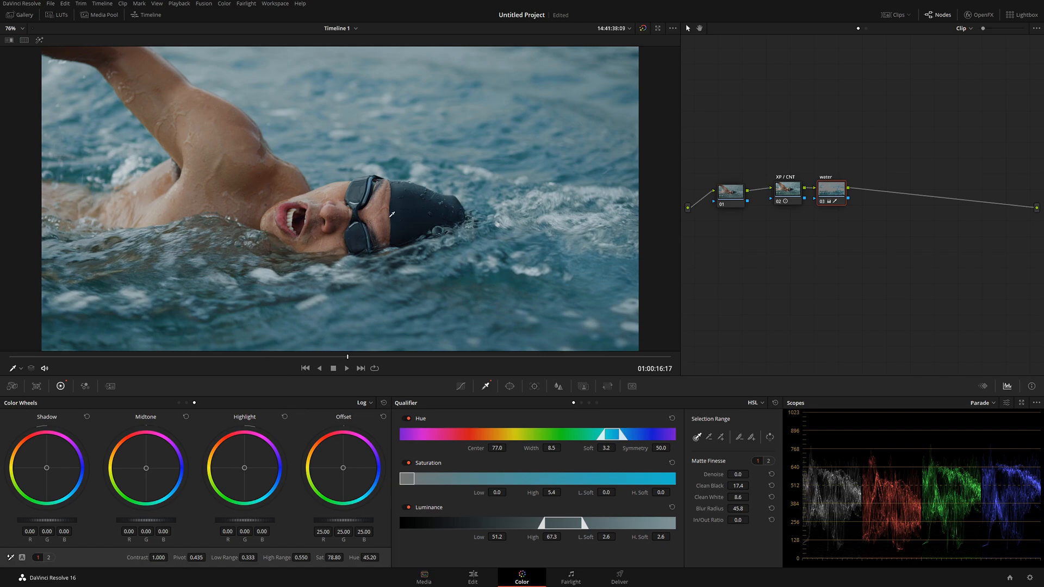
{"action": "mouse_move", "coordinate": [446, 292]}
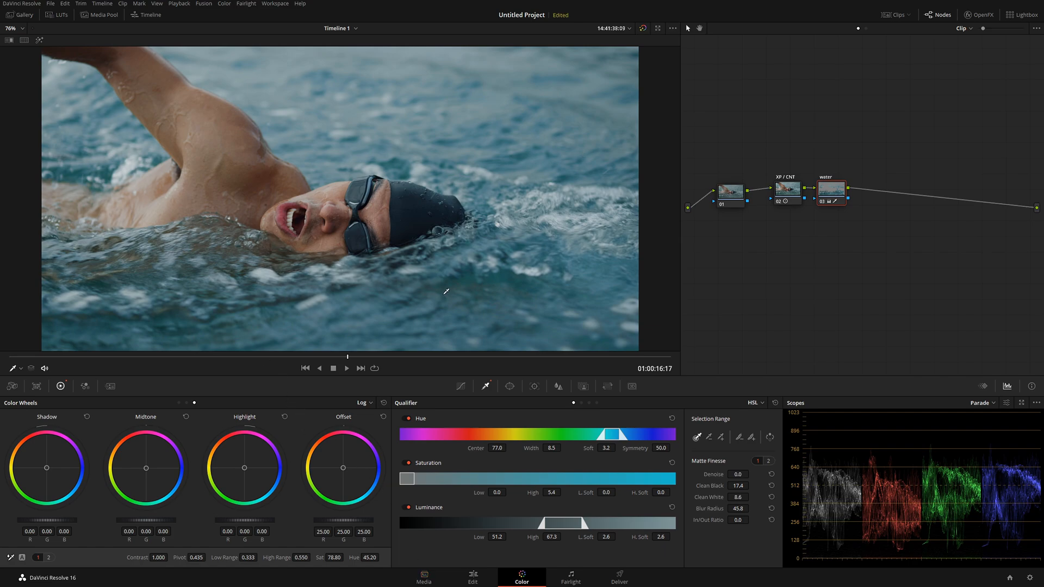
{"action": "mouse_move", "coordinate": [443, 282]}
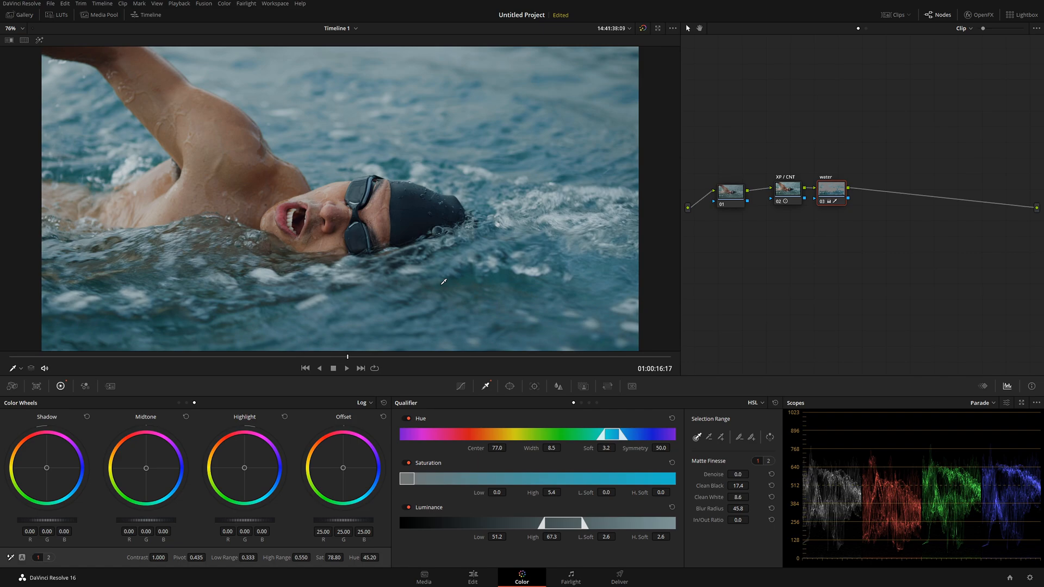
{"action": "mouse_move", "coordinate": [776, 268]}
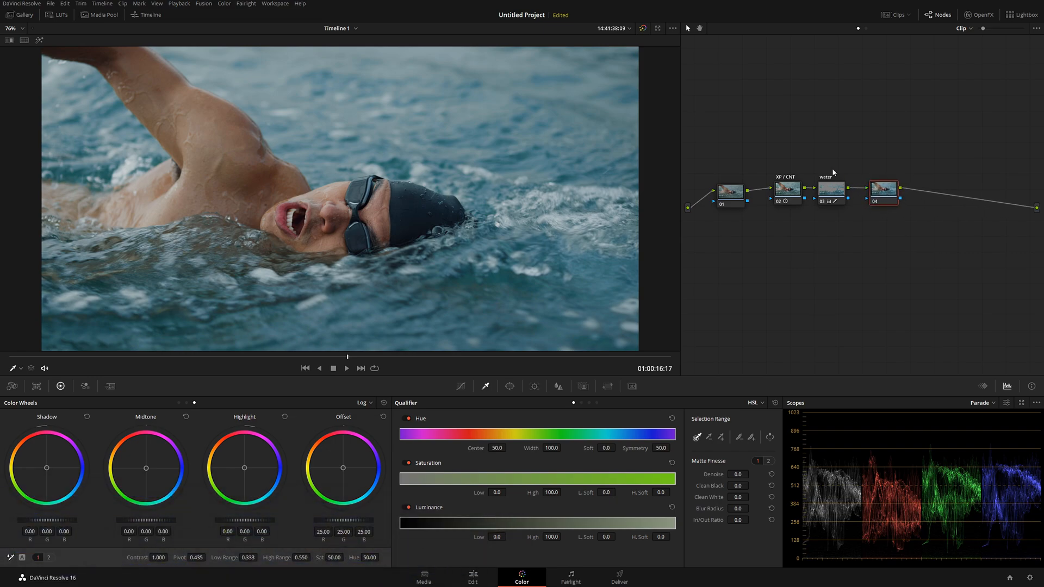
{"action": "mouse_move", "coordinate": [851, 202]}
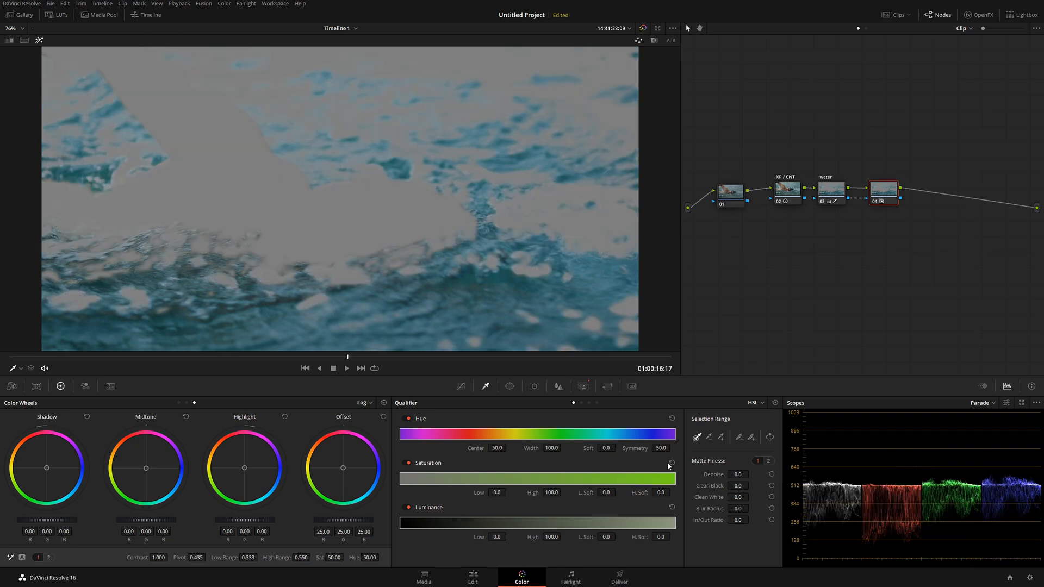
{"action": "mouse_move", "coordinate": [585, 387]}
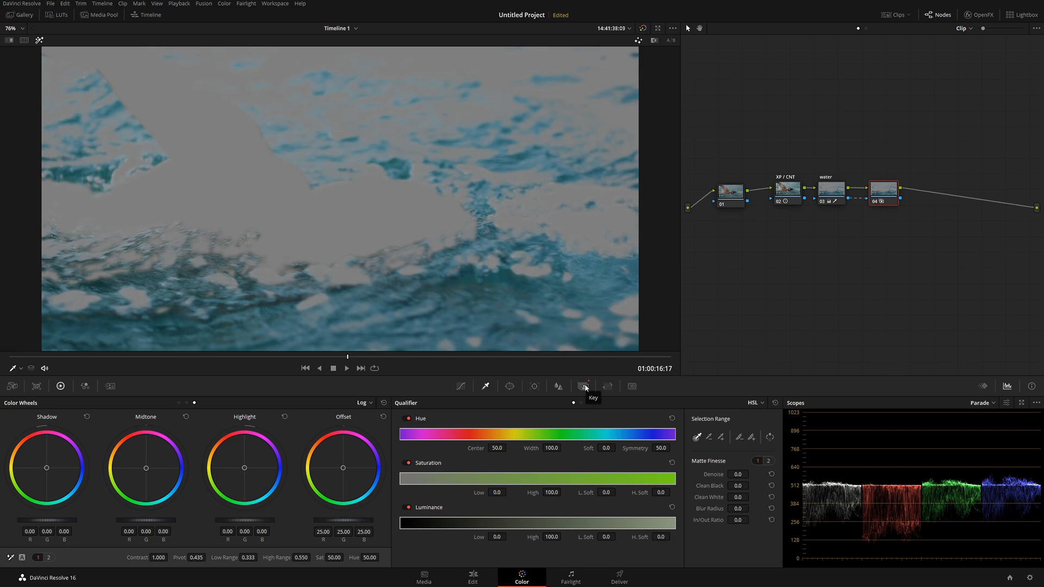
Step: Invert node 04's key so it isolates the swimmer's skin instead of the water
{"action": "left_click", "coordinate": [583, 386]}
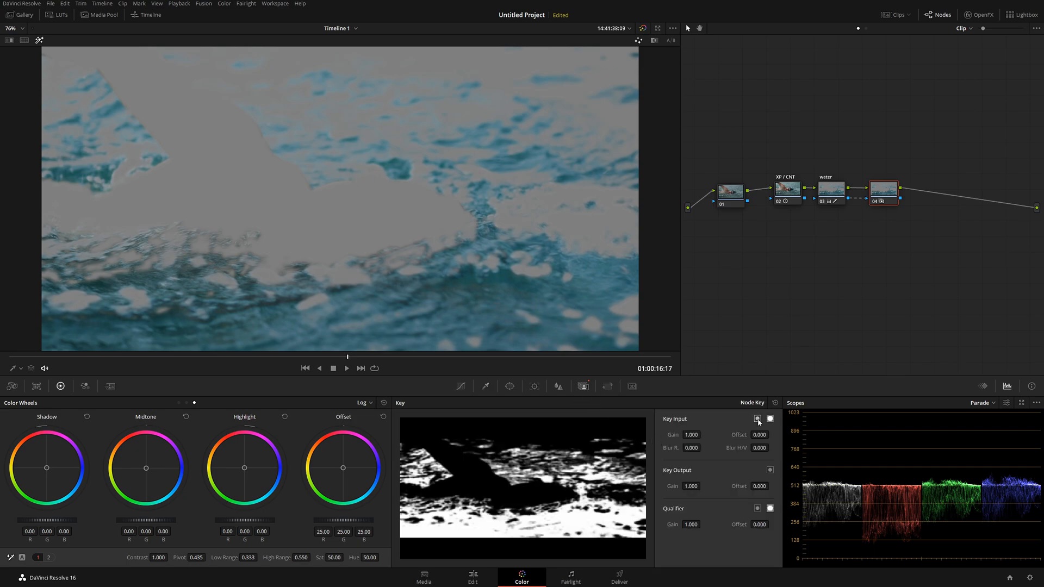
{"action": "left_click", "coordinate": [758, 419]}
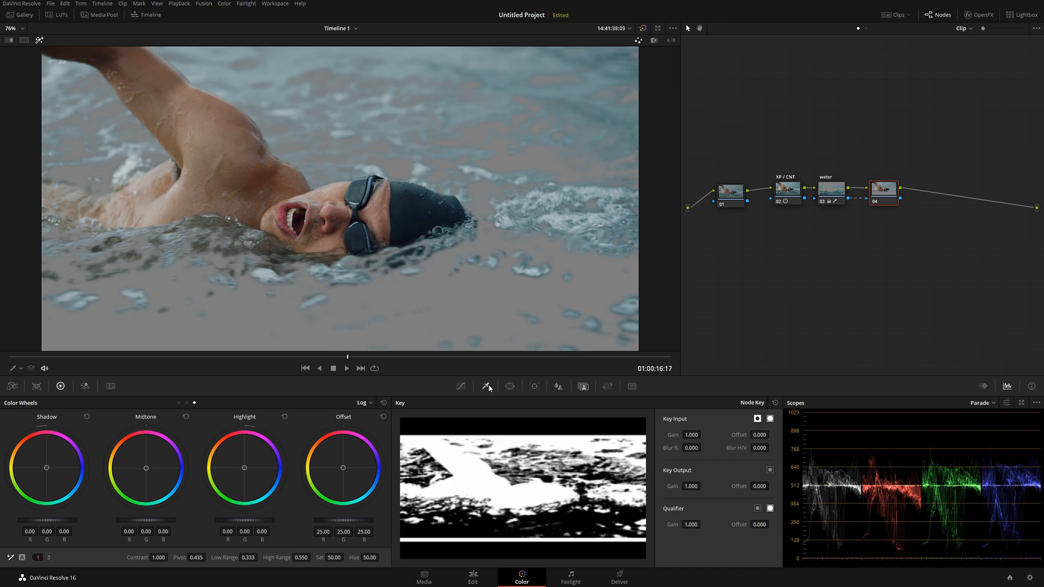
{"action": "left_click", "coordinate": [485, 386]}
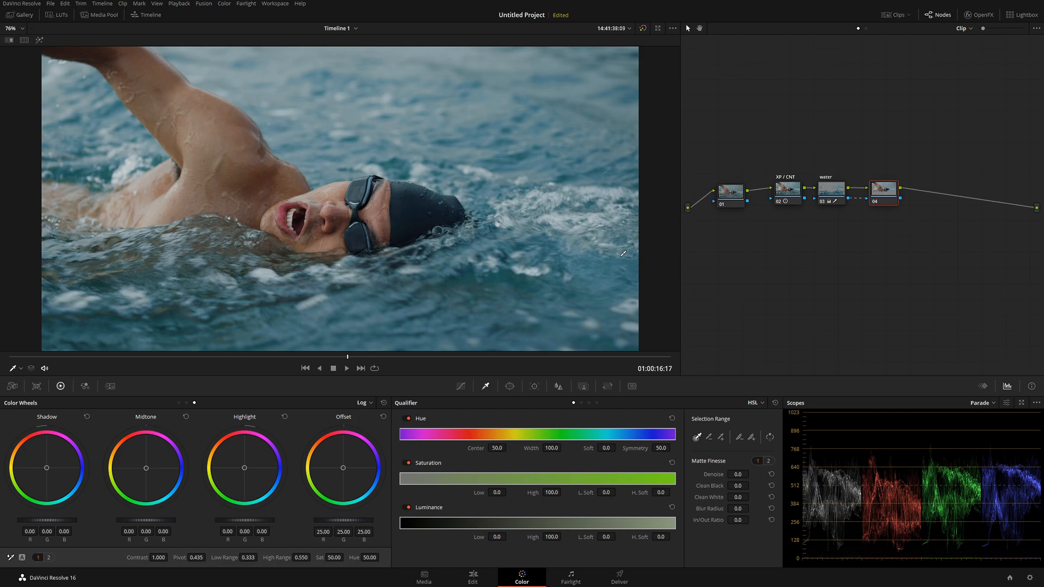
{"action": "mouse_move", "coordinate": [774, 275]}
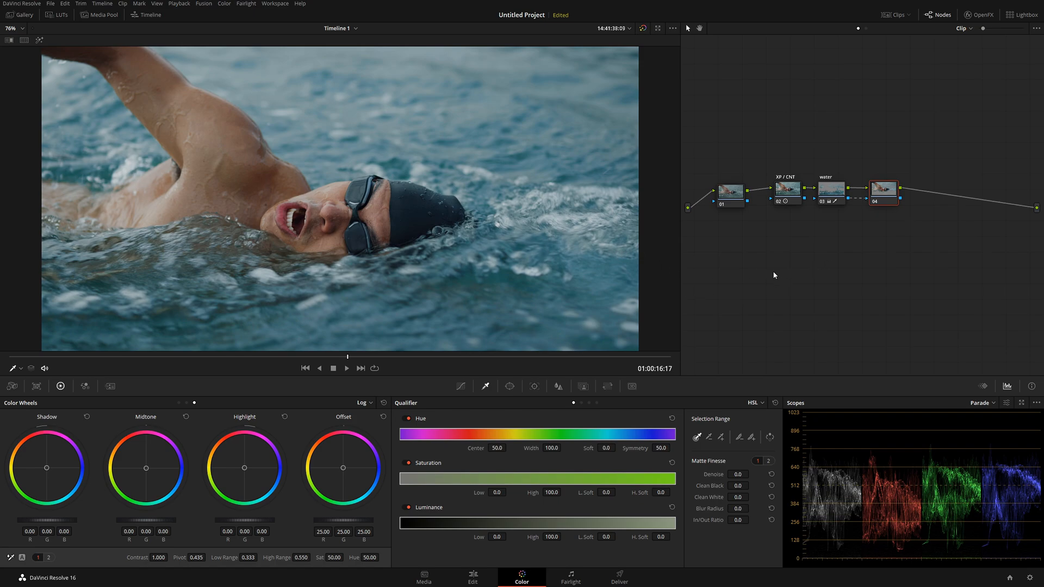
{"action": "mouse_move", "coordinate": [519, 319]}
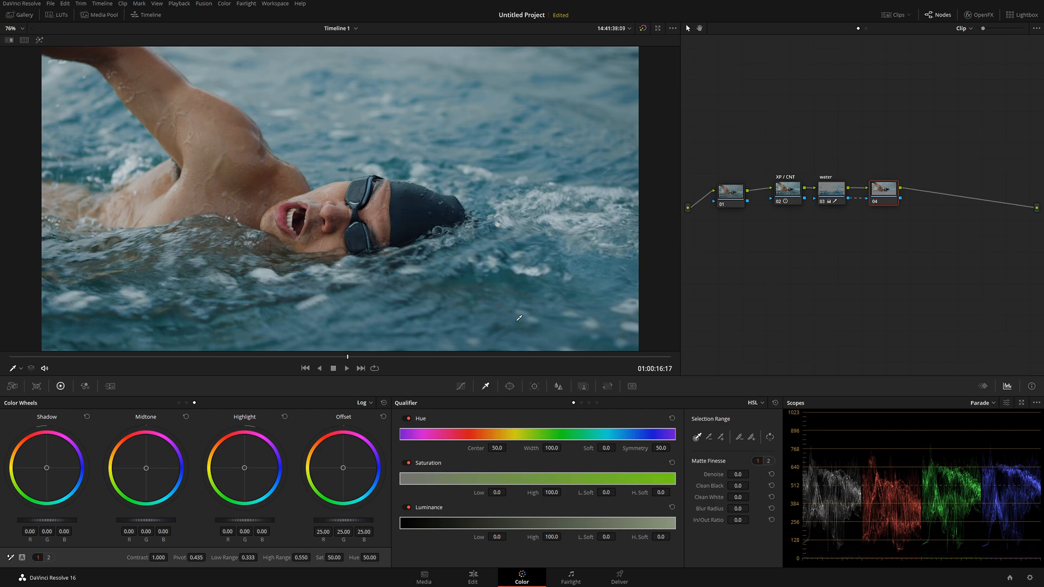
{"action": "mouse_move", "coordinate": [835, 222]}
{"action": "type", "text": "skin"}
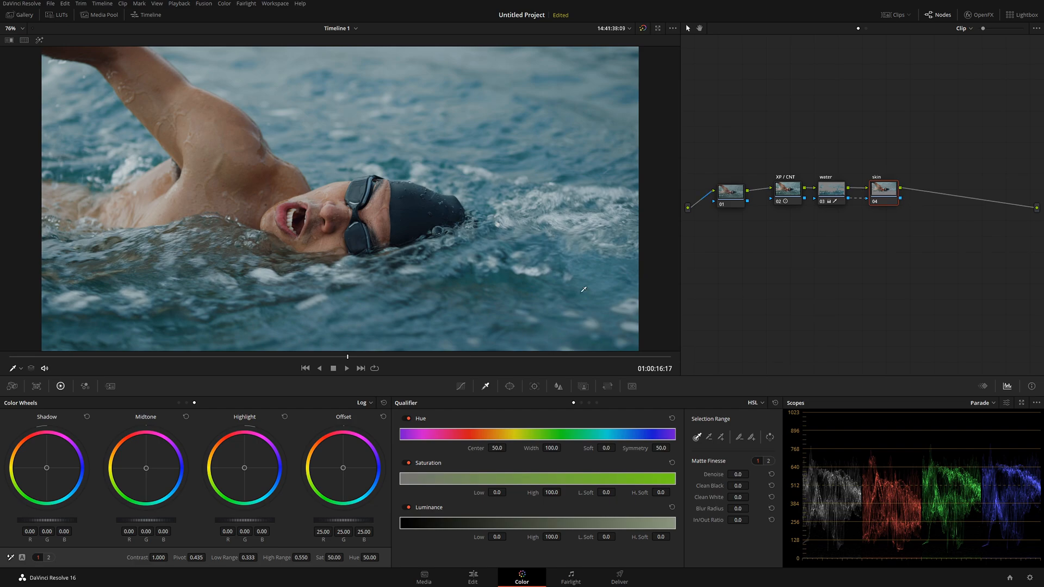
{"action": "mouse_move", "coordinate": [671, 334]}
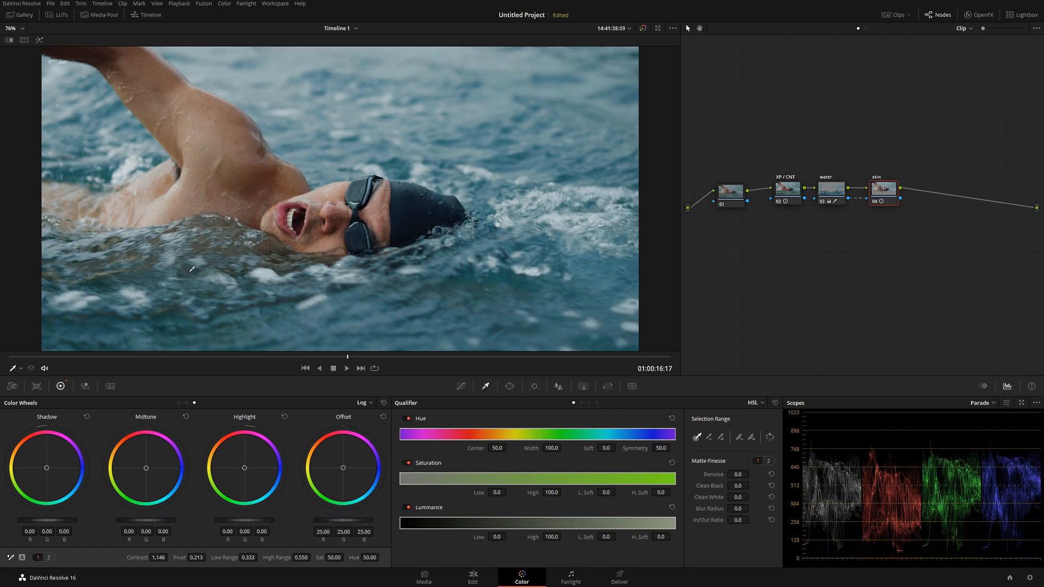
{"action": "mouse_move", "coordinate": [434, 421]}
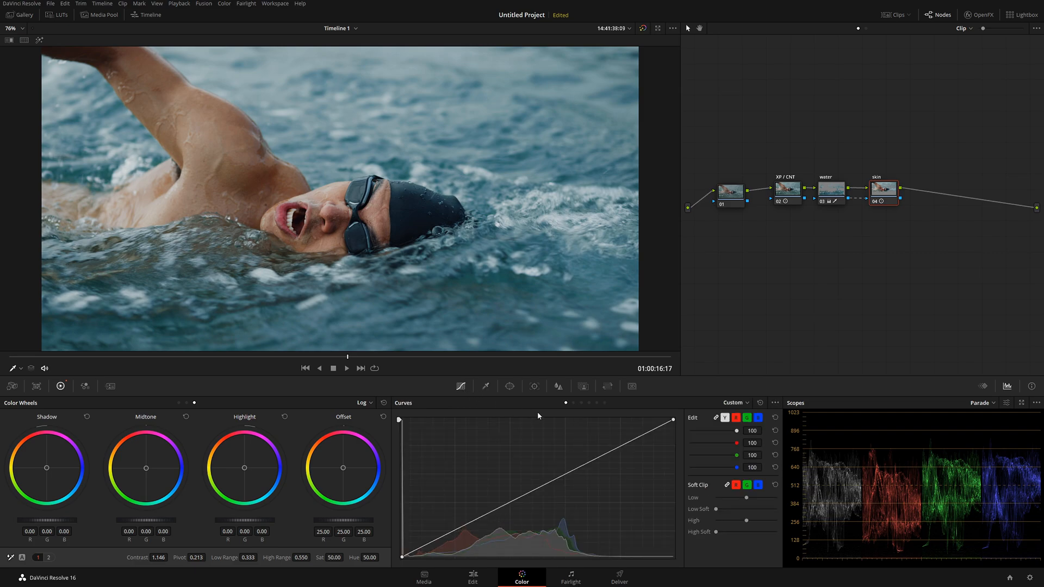
{"action": "mouse_move", "coordinate": [540, 492]}
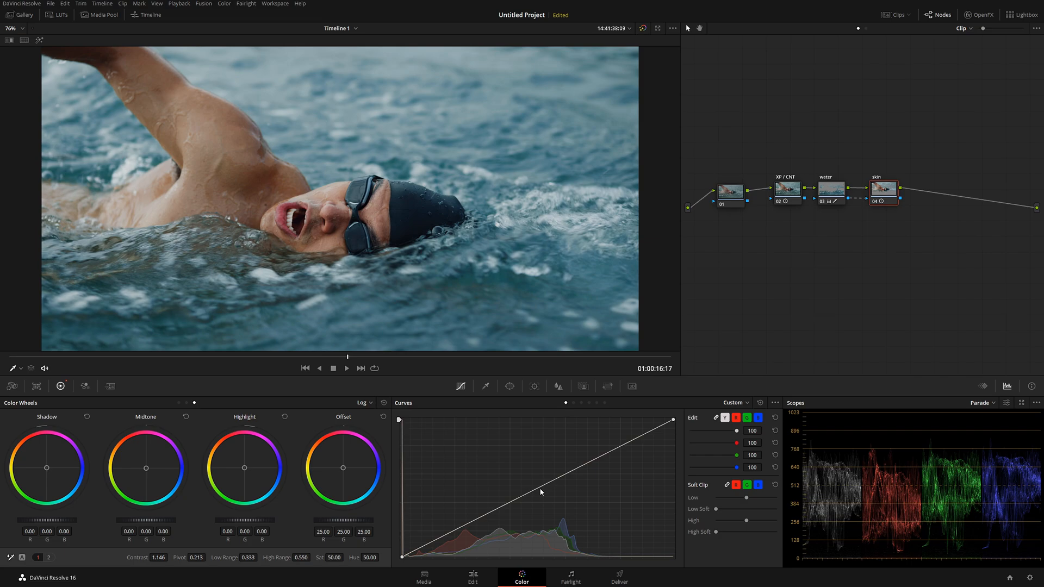
{"action": "mouse_move", "coordinate": [511, 506]}
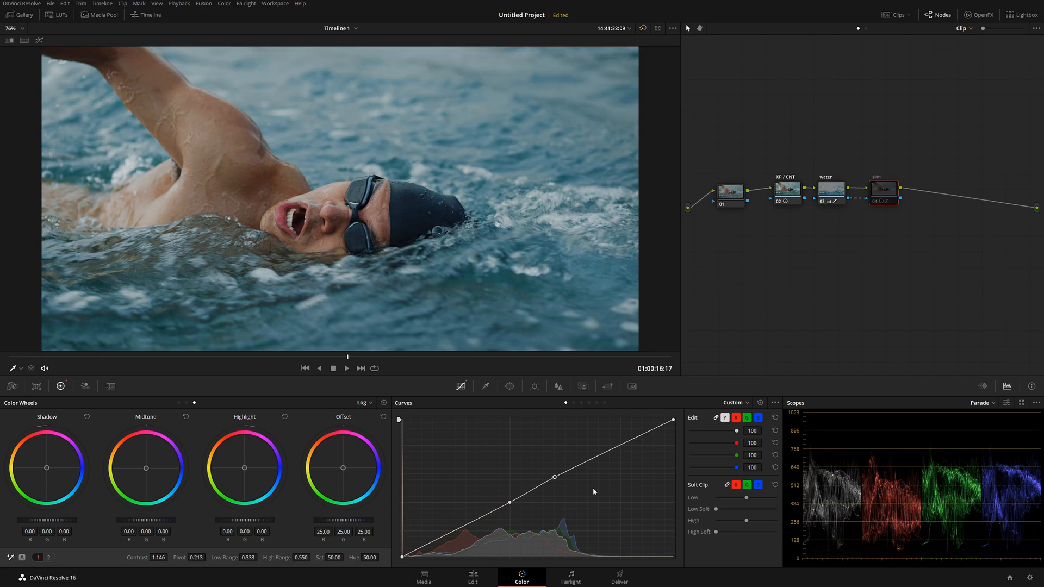
Step: Toggle the skin node to check its curve adjustment and reselect it before adding node 05
{"action": "left_click", "coordinate": [883, 191]}
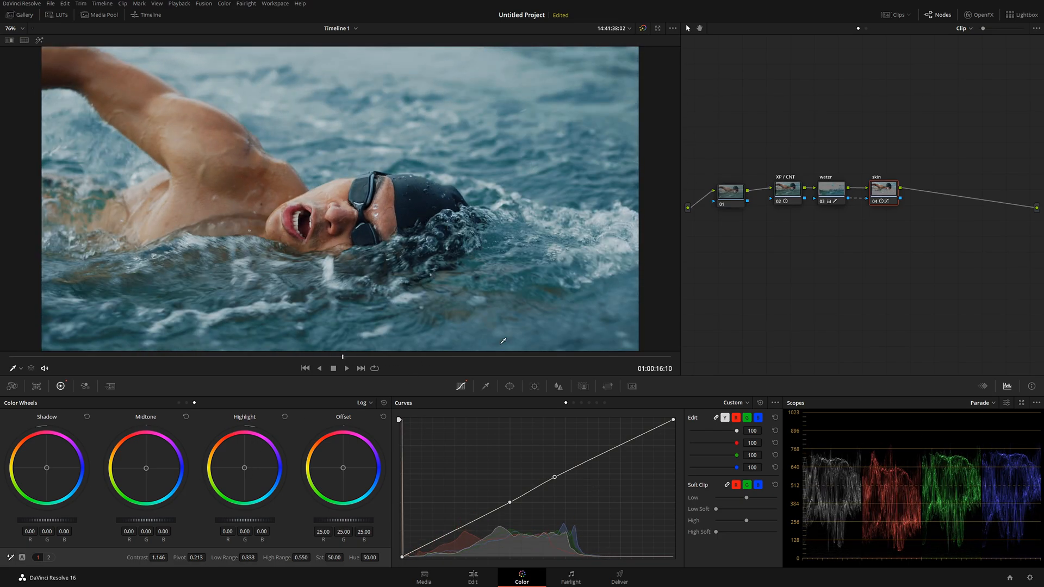
{"action": "left_click", "coordinate": [882, 191]}
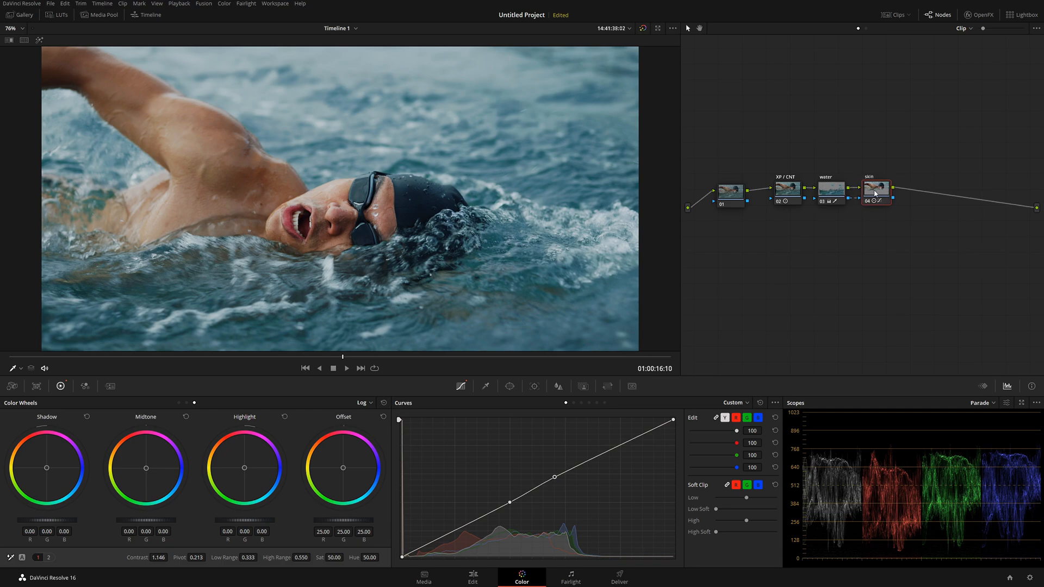
{"action": "left_click", "coordinate": [827, 192]}
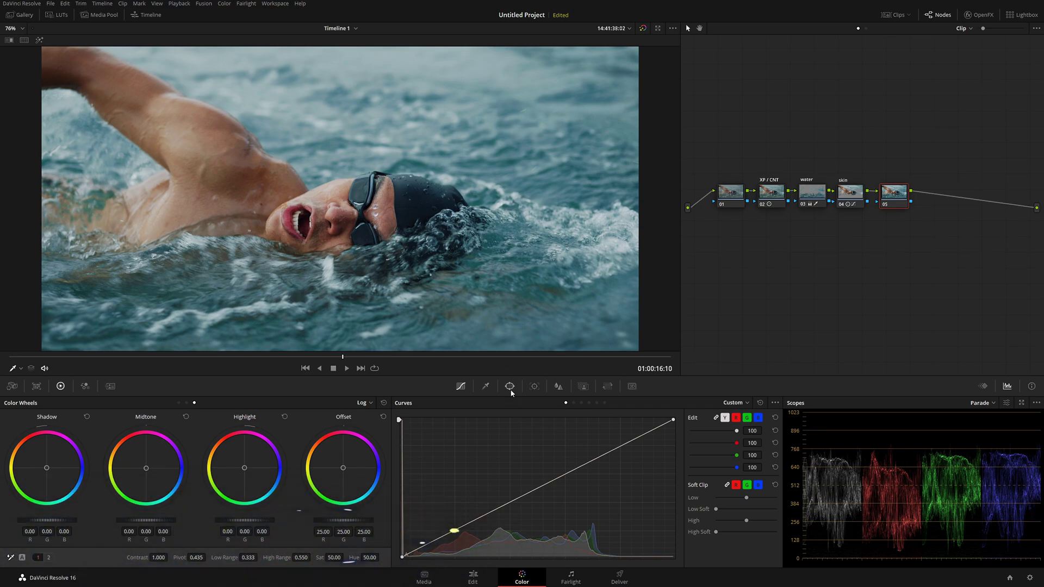
Step: Give node 05 an inverted circular window with widened softness so the outside is graded
{"action": "left_click", "coordinate": [509, 386]}
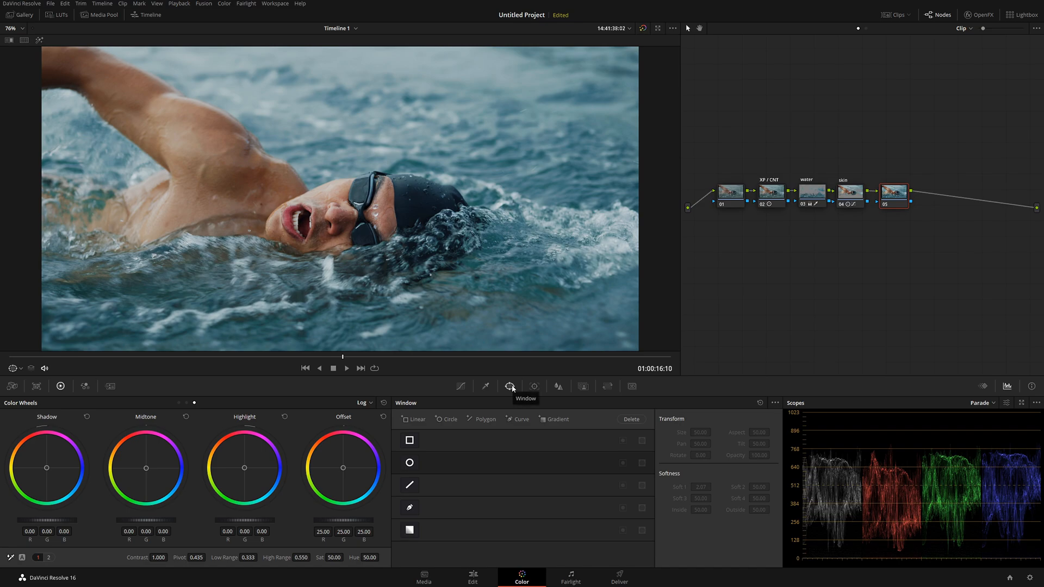
{"action": "left_click", "coordinate": [410, 463]}
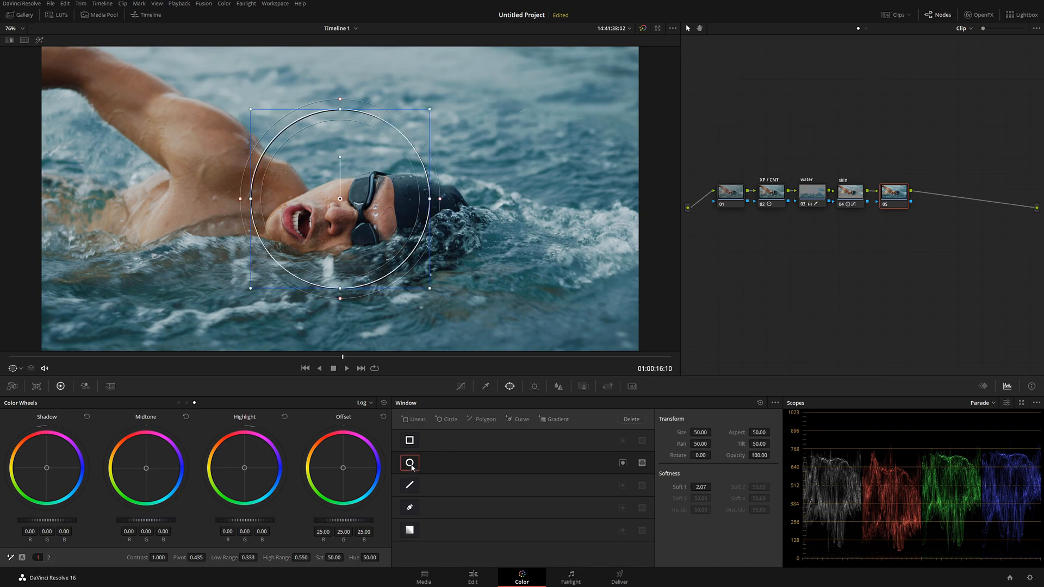
{"action": "left_click", "coordinate": [410, 463]}
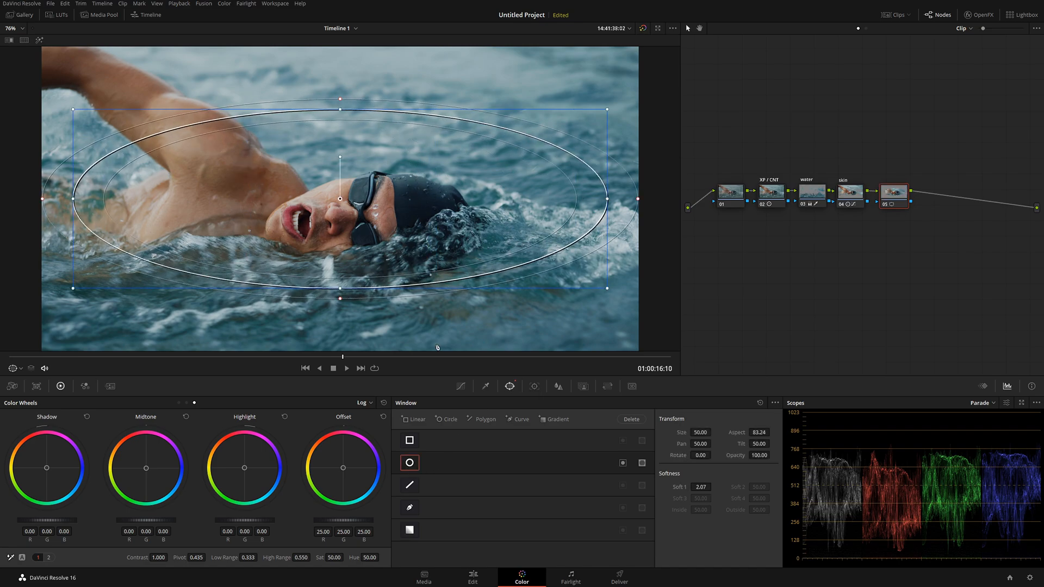
{"action": "scroll", "scroll_direction": "down", "scroll_amount": 3}
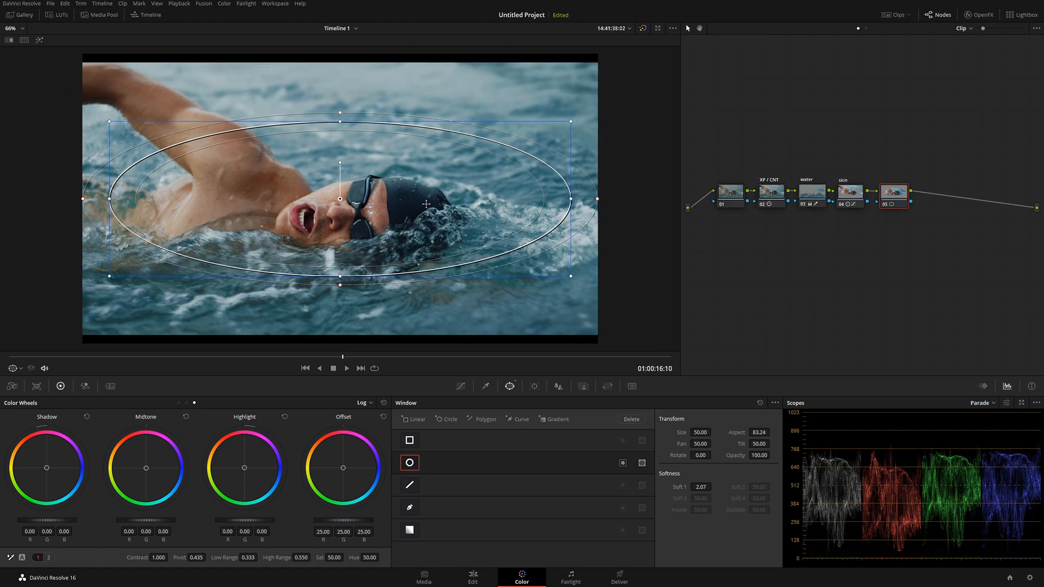
{"action": "left_click_drag", "start_coordinate": [340, 104], "coordinate": [340, 87]}
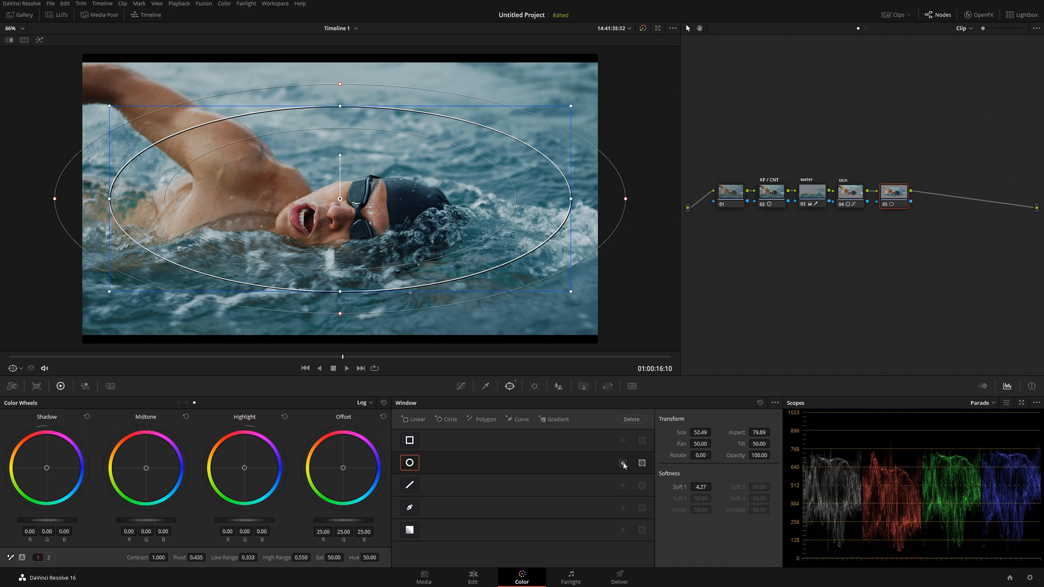
{"action": "left_click", "coordinate": [361, 402]}
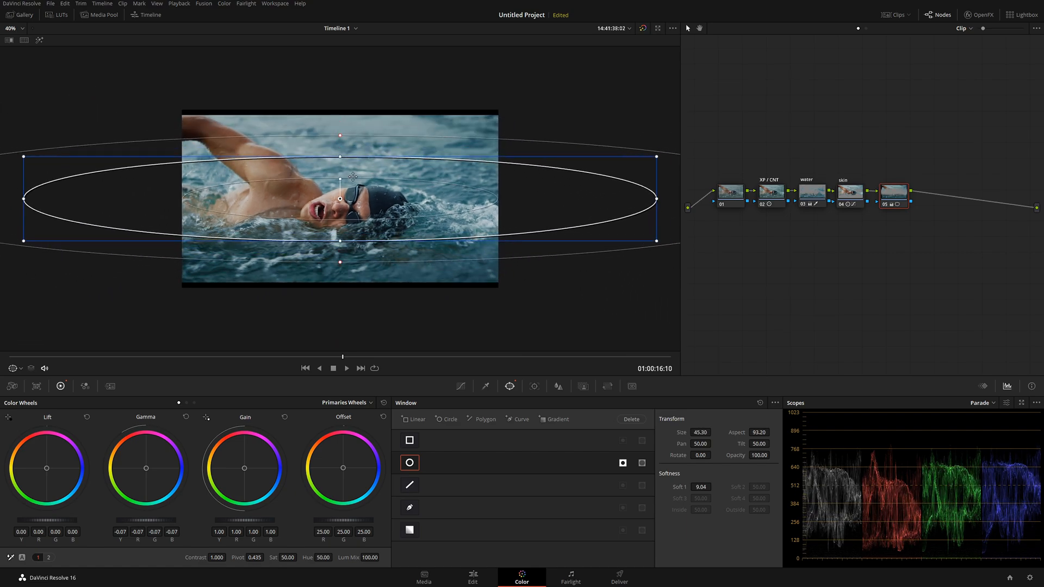
Step: Tilt the elliptical window slightly around the swimmer and return to the graded frame
{"action": "left_click_drag", "start_coordinate": [342, 174], "coordinate": [344, 179]}
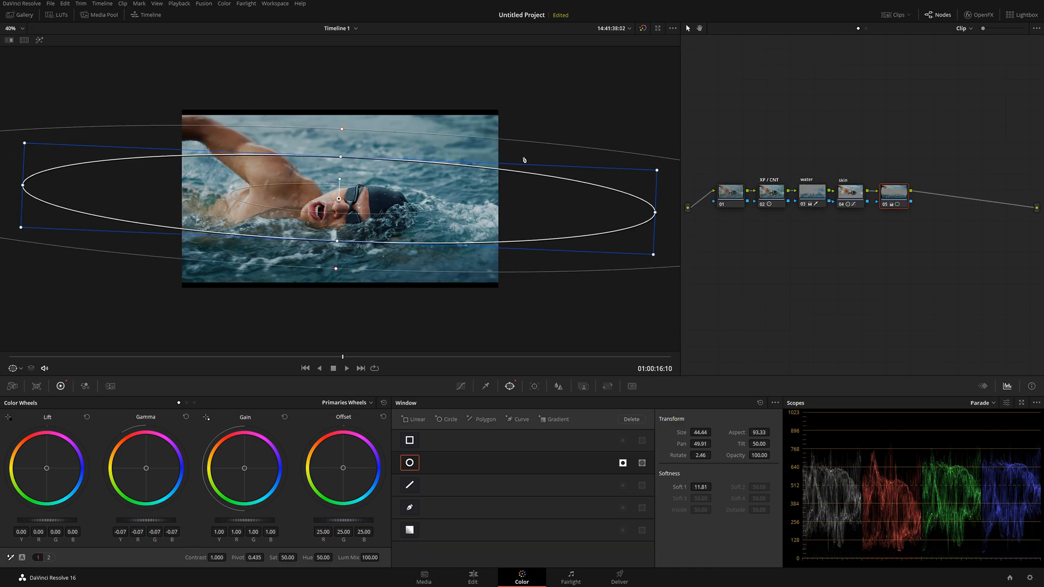
{"action": "left_click", "coordinate": [849, 191]}
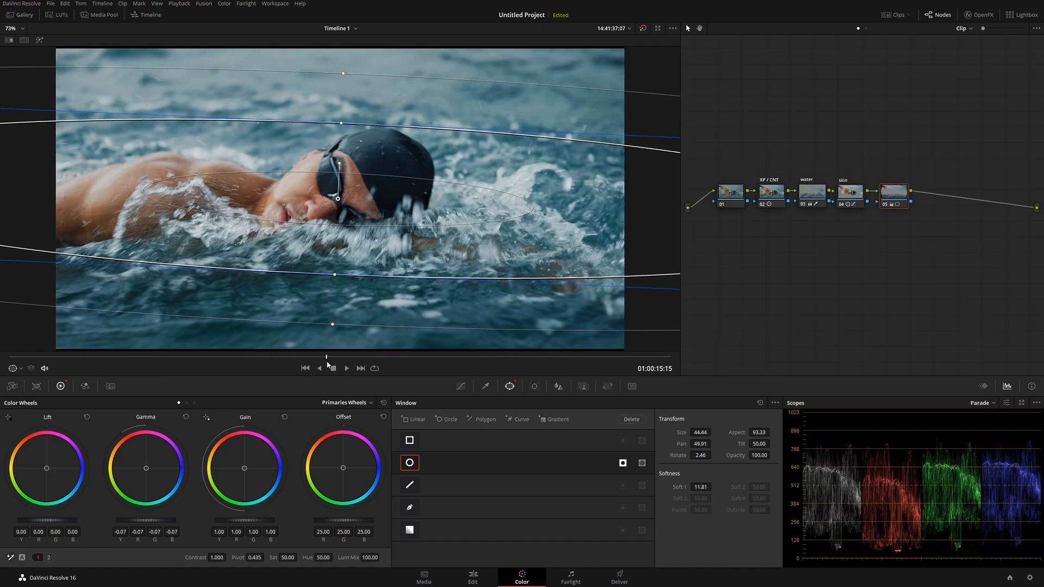
{"action": "left_click", "coordinate": [333, 369]}
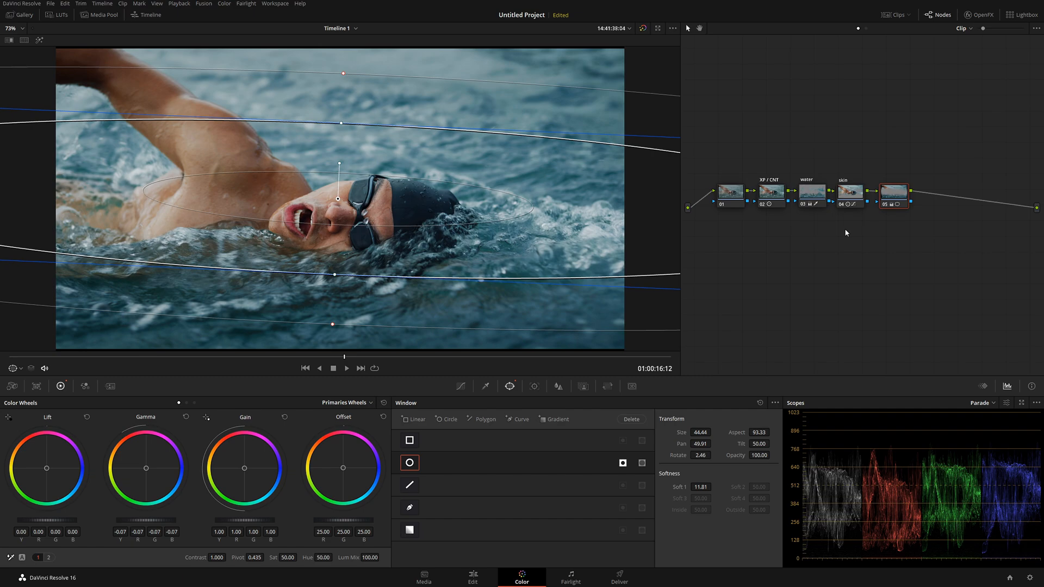
Step: Label the new sixth node Bleach B
{"action": "right_click", "coordinate": [935, 192]}
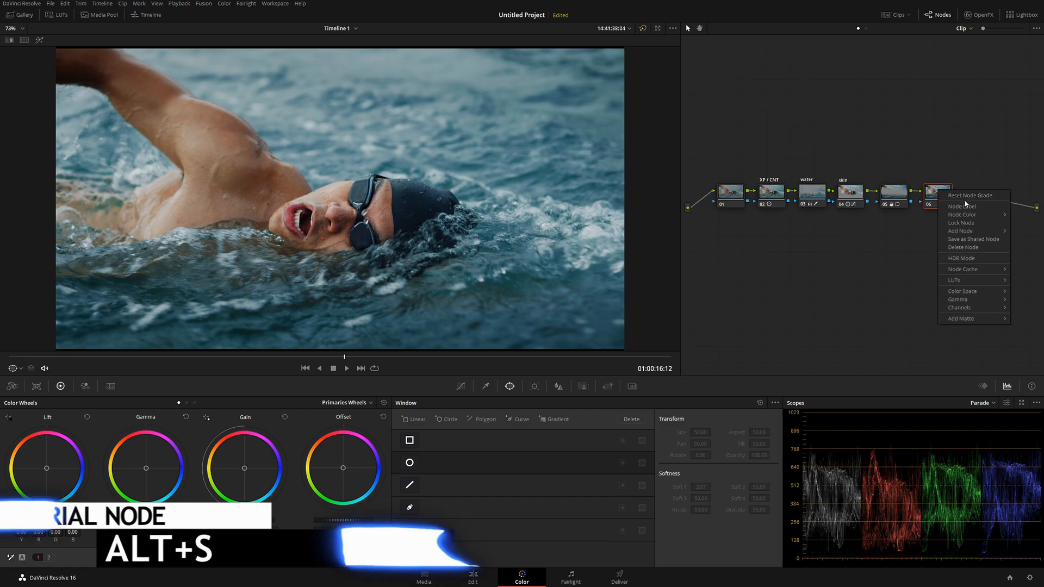
{"action": "left_click", "coordinate": [963, 205]}
{"action": "type", "text": "Bleach B"}
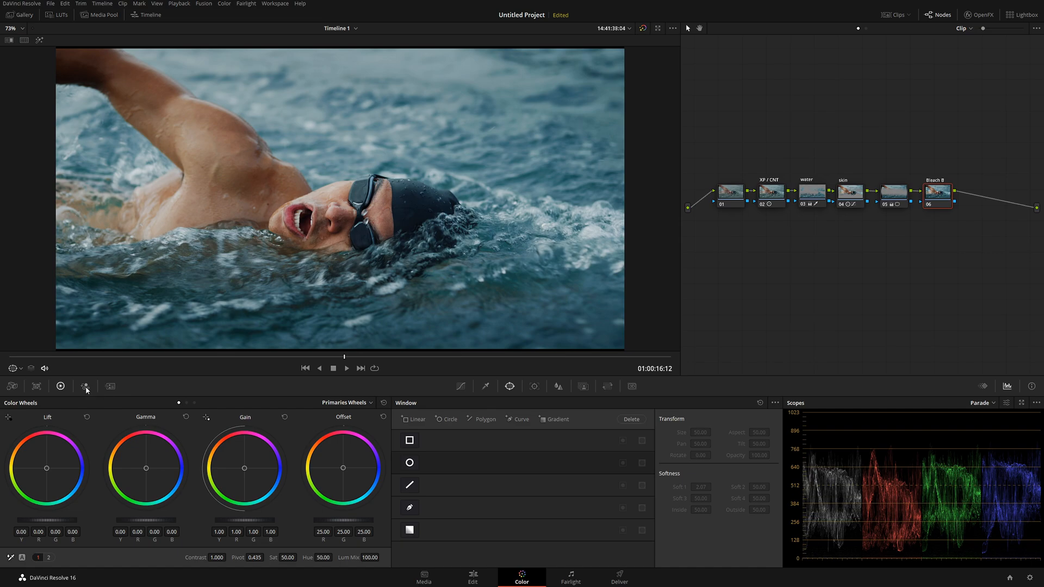
Step: Set Bleach B's RGB Mixer to monochrome (red 0.69, green 1.65, blue 0.36) and add a layer node beneath it
{"action": "left_click", "coordinate": [85, 386]}
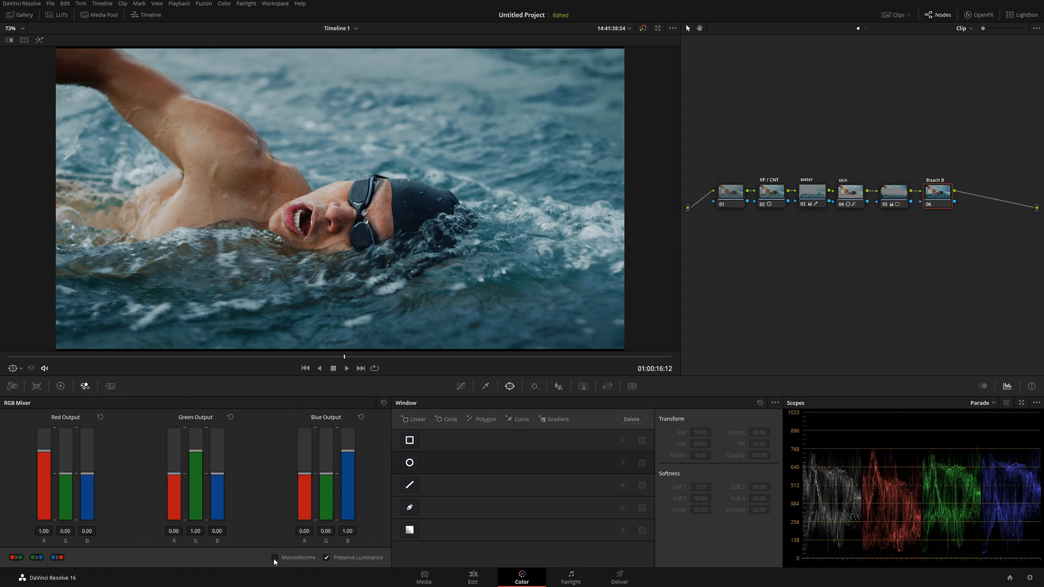
{"action": "left_click", "coordinate": [274, 557]}
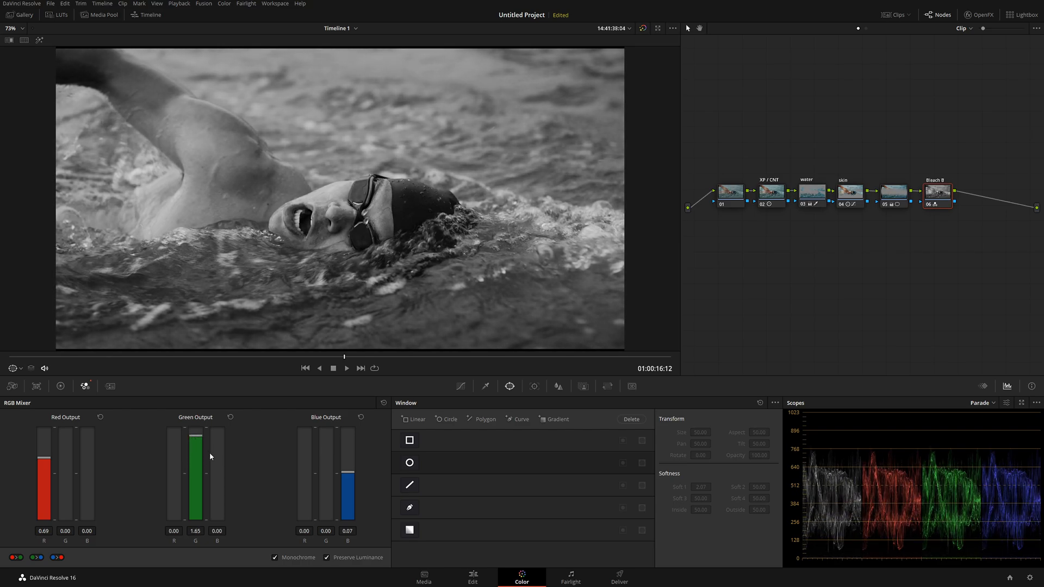
{"action": "mouse_move", "coordinate": [76, 393]}
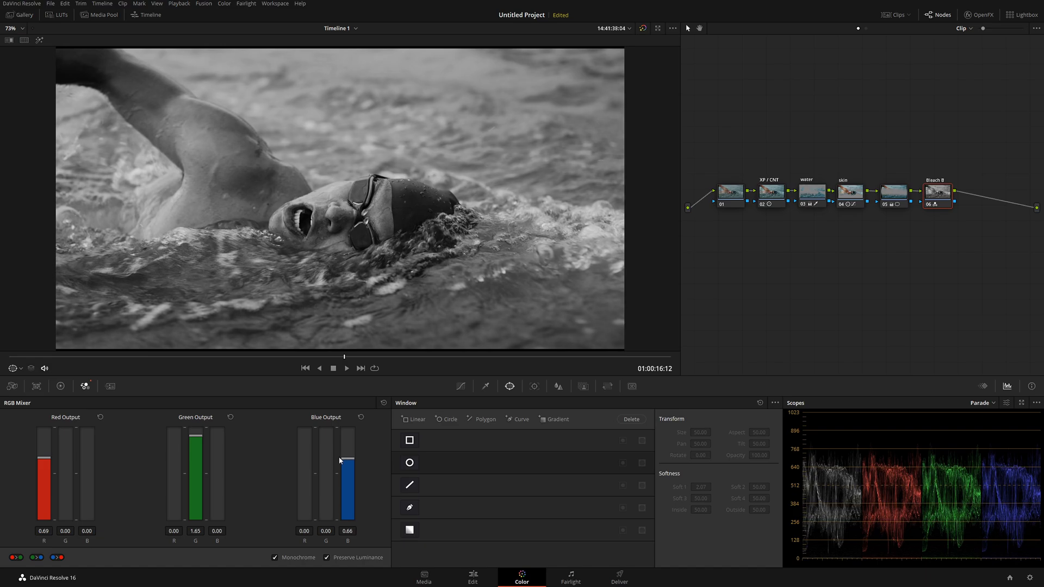
{"action": "left_click_drag", "start_coordinate": [347, 459], "coordinate": [347, 455]}
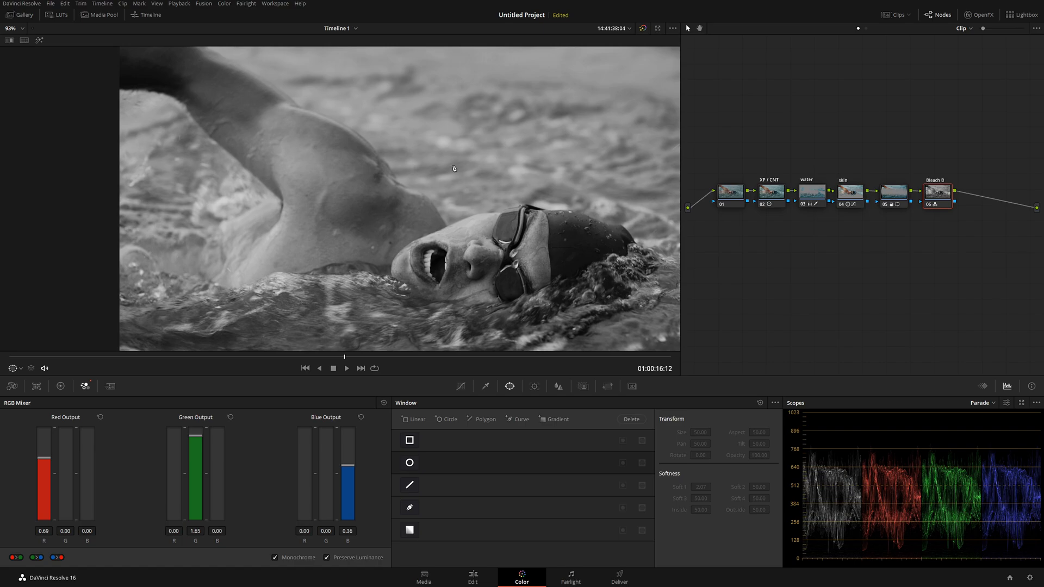
{"action": "mouse_move", "coordinate": [442, 176]}
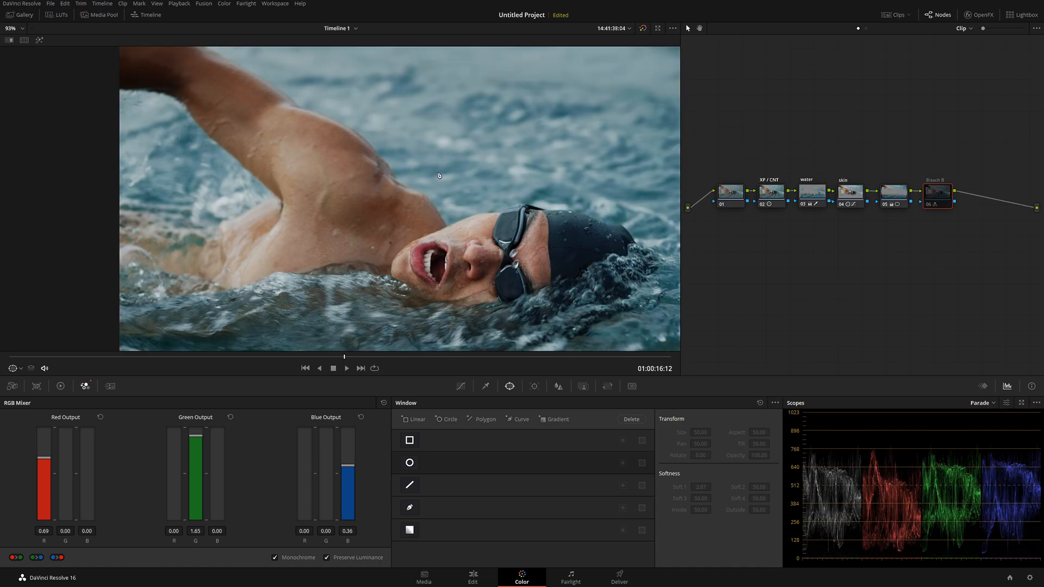
{"action": "left_click", "coordinate": [936, 192]}
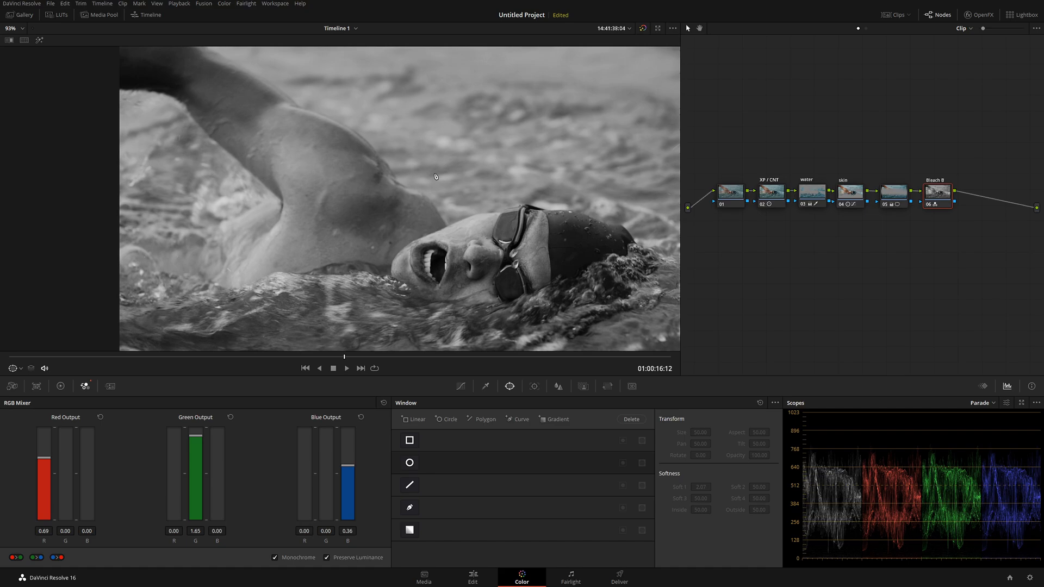
{"action": "key", "text": "alt+l"}
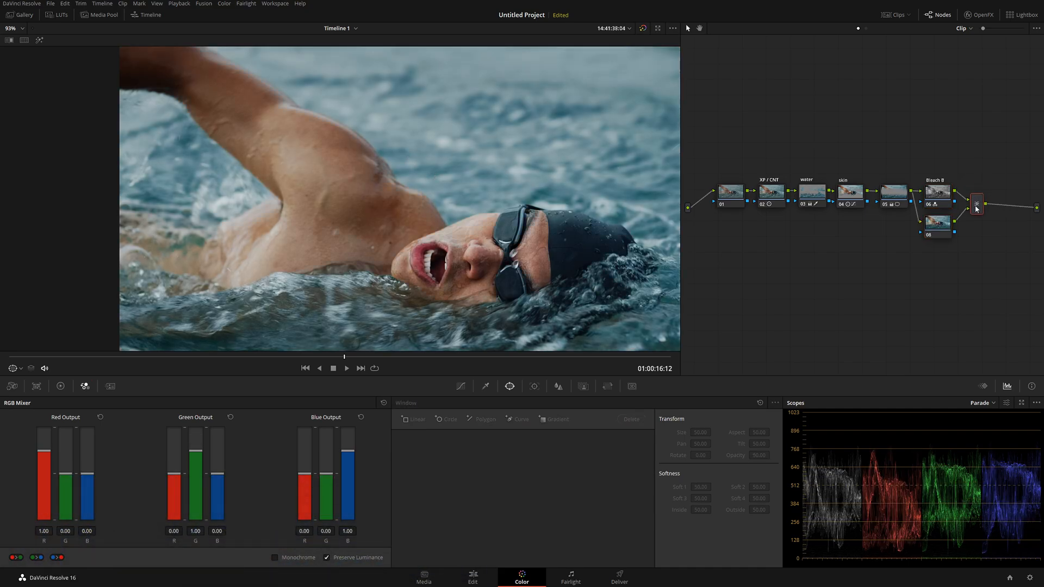
Step: Adjust the mixer node so Bleach B blends into a desaturated bleach-bypass look
{"action": "right_click", "coordinate": [977, 205]}
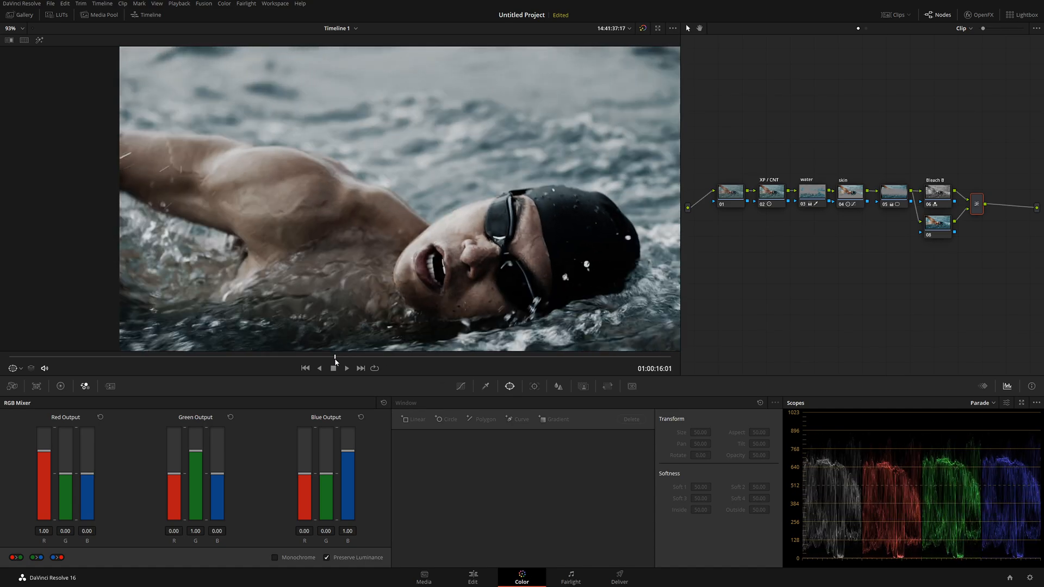
{"action": "left_click", "coordinate": [346, 368]}
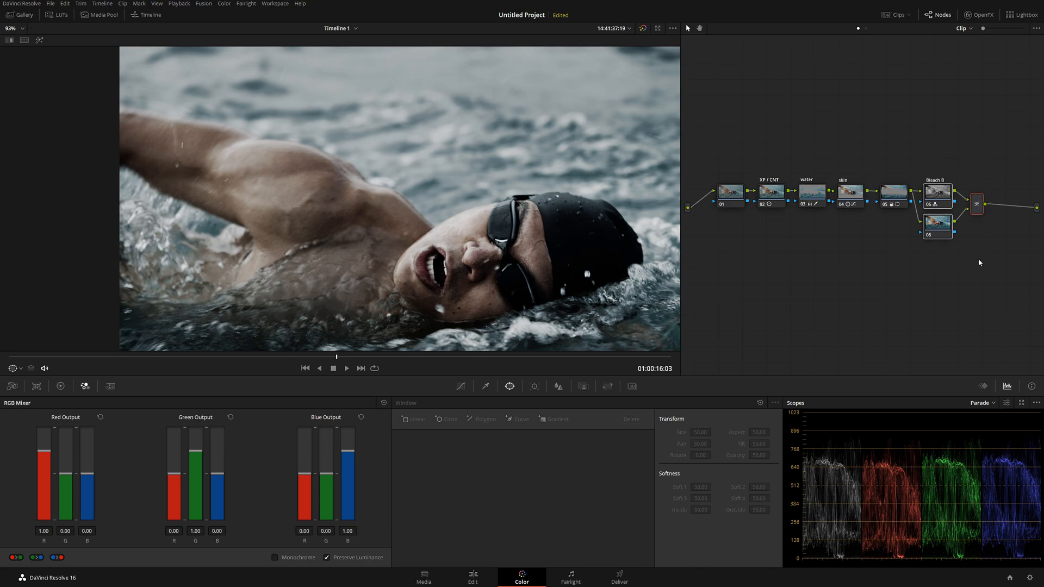
Step: Combine the Bleach B, parallel and mixer nodes into one compound node and show its Key palette
{"action": "right_click", "coordinate": [937, 223]}
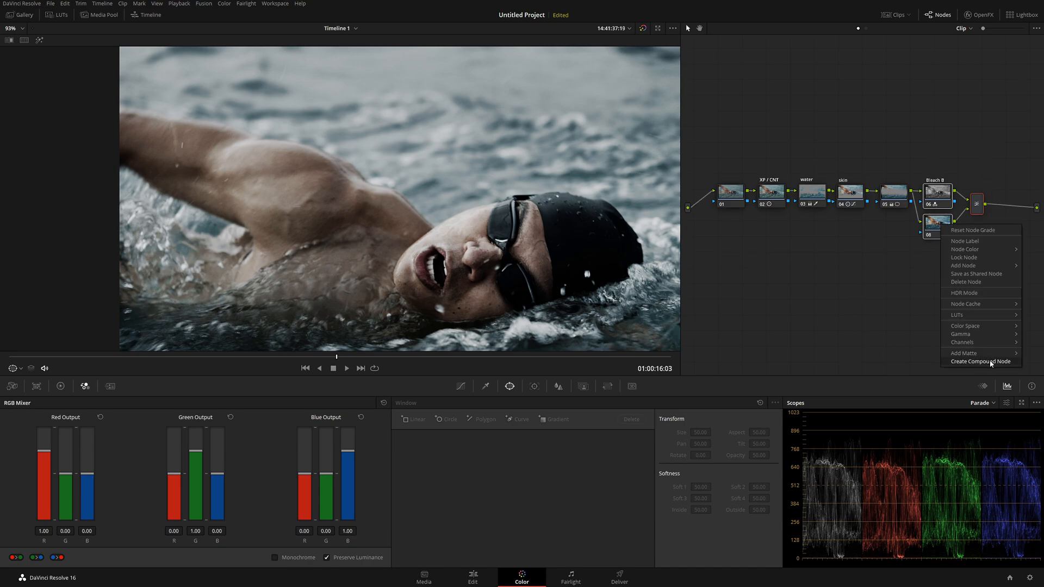
{"action": "left_click", "coordinate": [980, 361]}
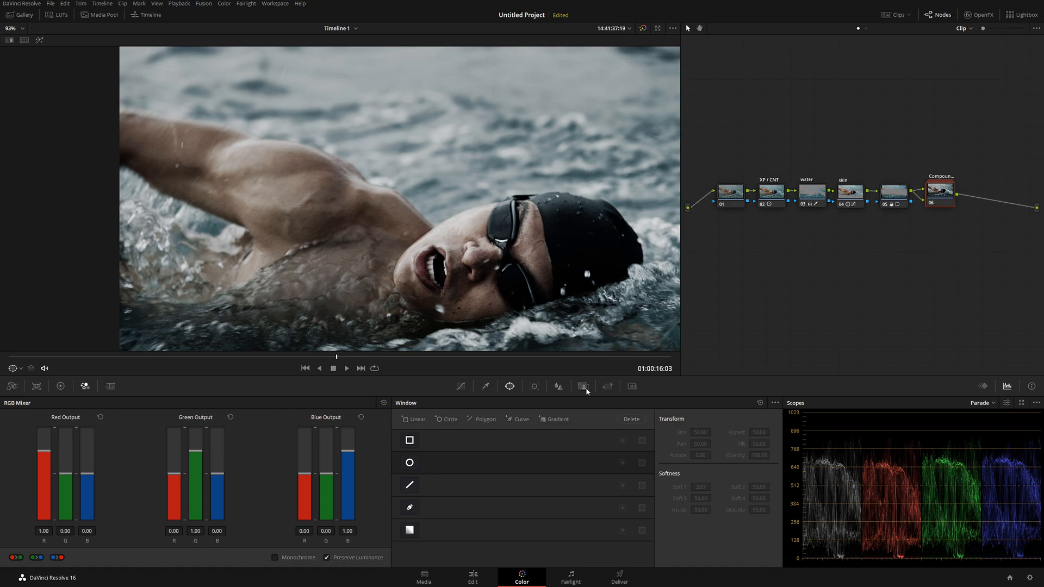
{"action": "left_click", "coordinate": [583, 386]}
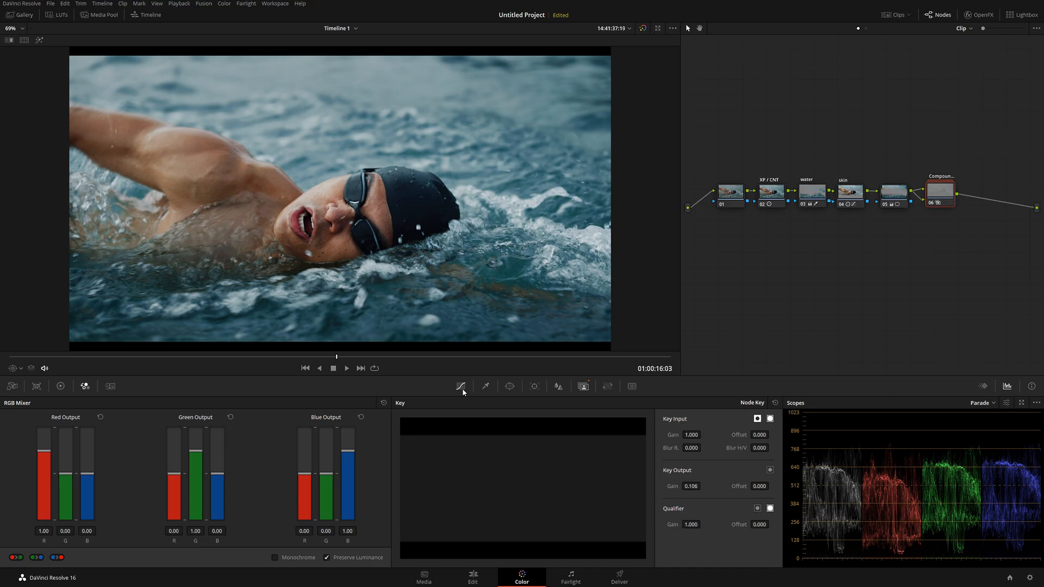
Step: Play the clip to review the blended bleach look at key output gain 0.106
{"action": "left_click", "coordinate": [346, 369]}
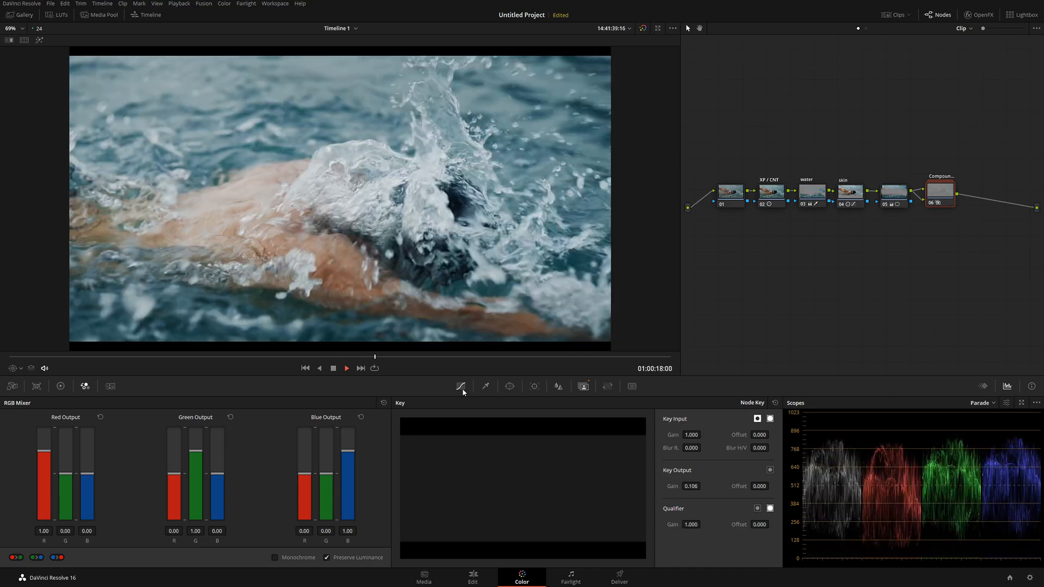